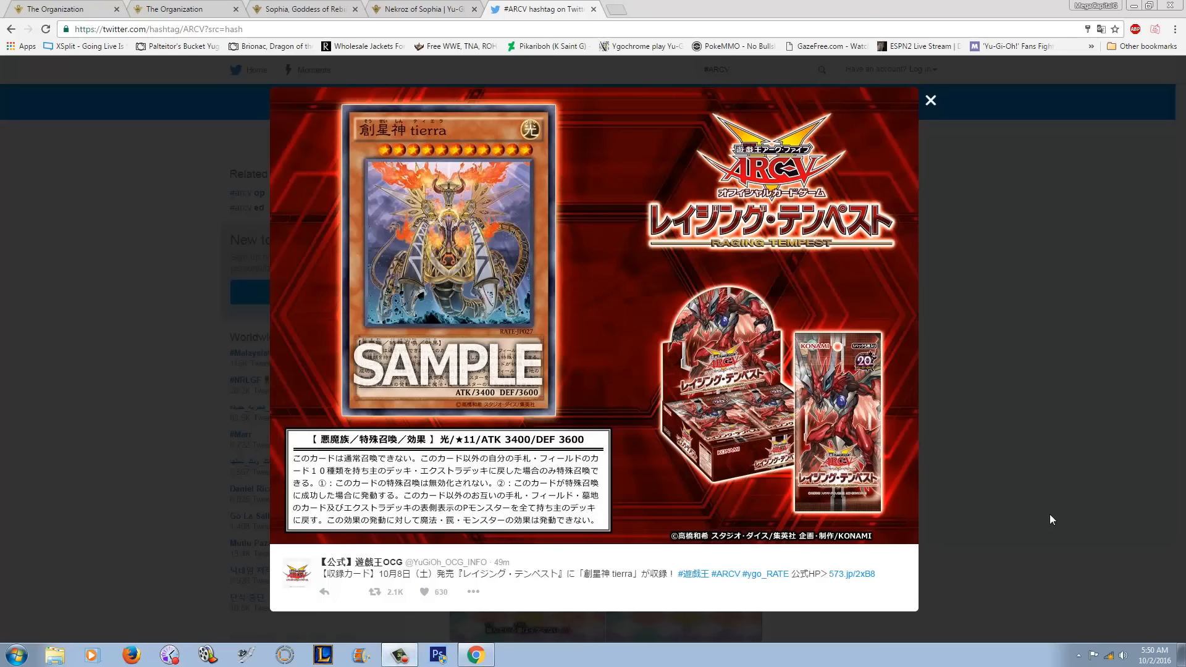
mouse_move(1021, 533)
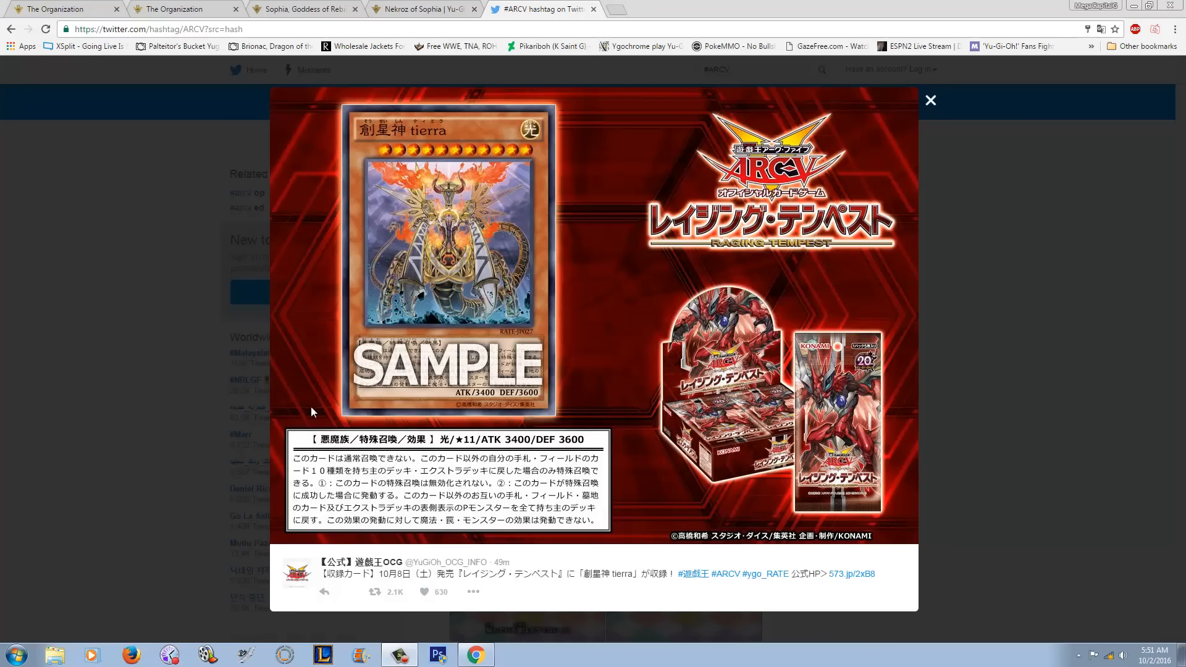
mouse_move(518, 250)
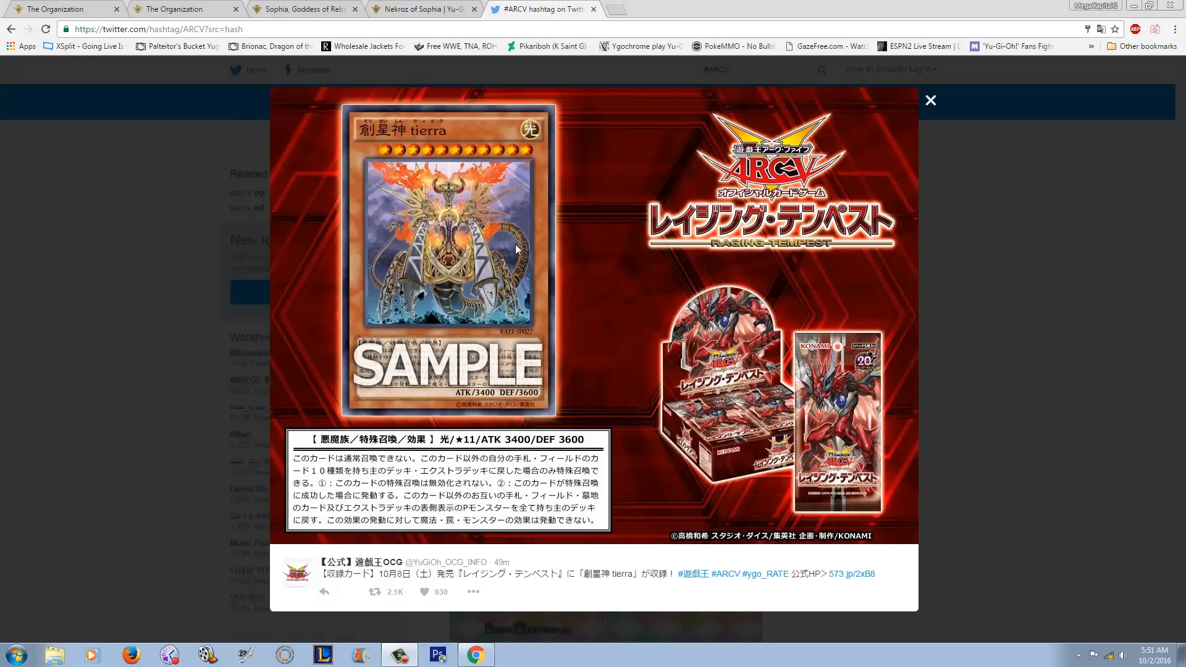
mouse_move(442, 151)
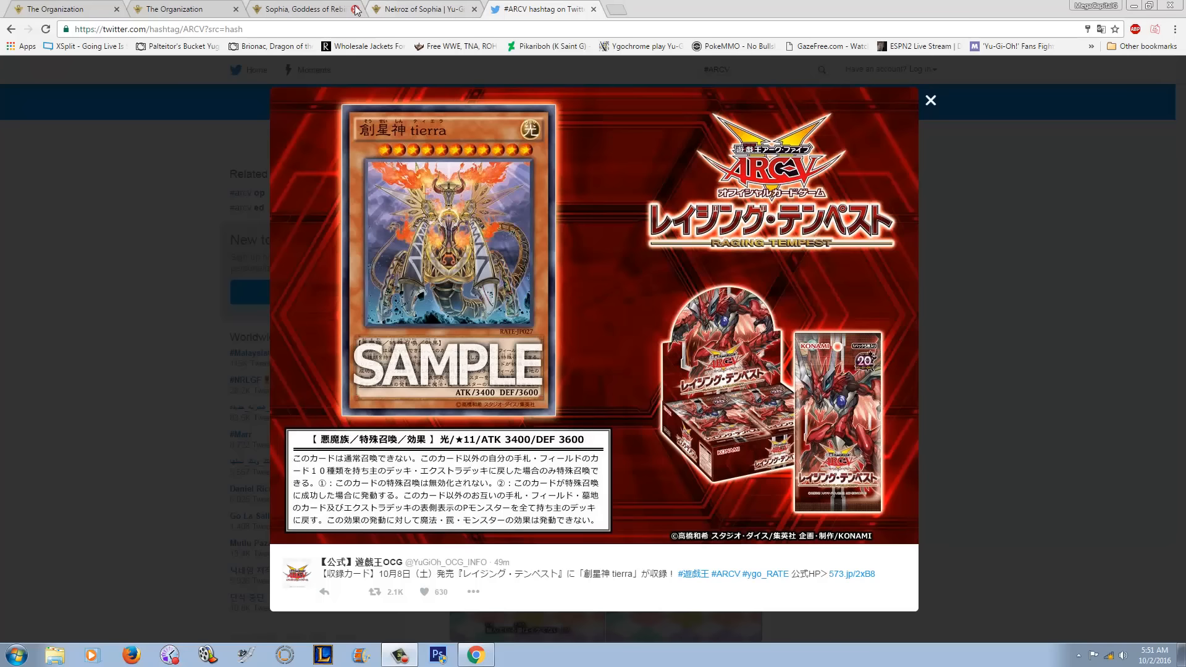
Compare the Sophia wiki page with the Tierra, Goddess of Rebirth article, then scroll to Tierra's card text.
left_click(302, 8)
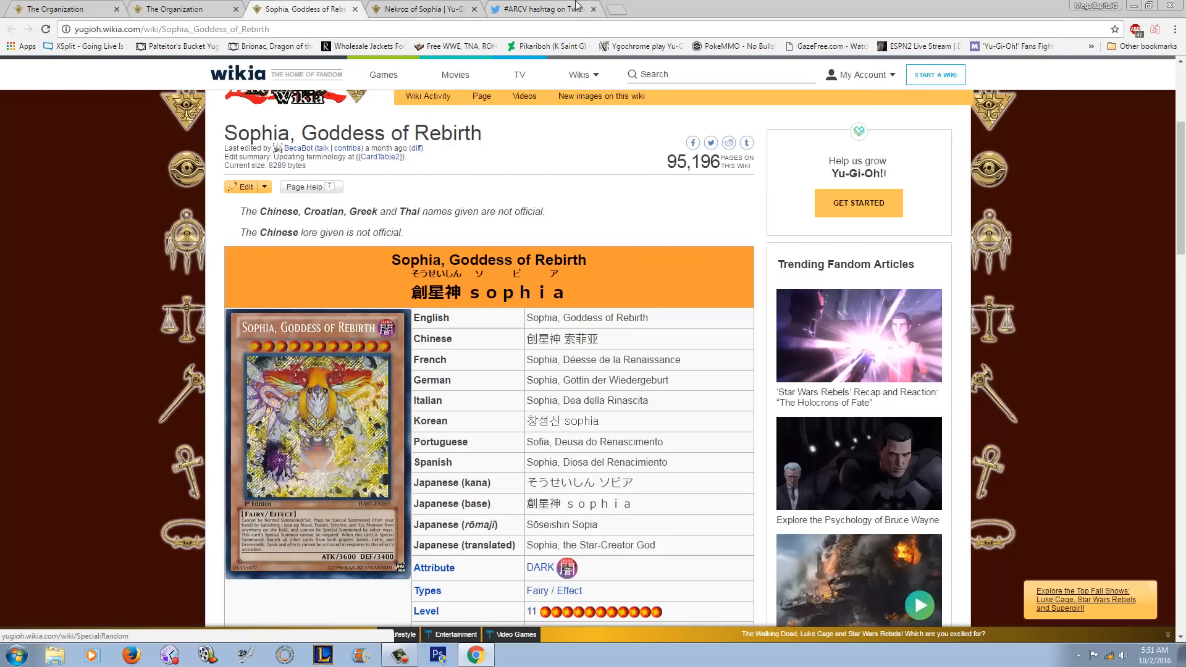
left_click(543, 8)
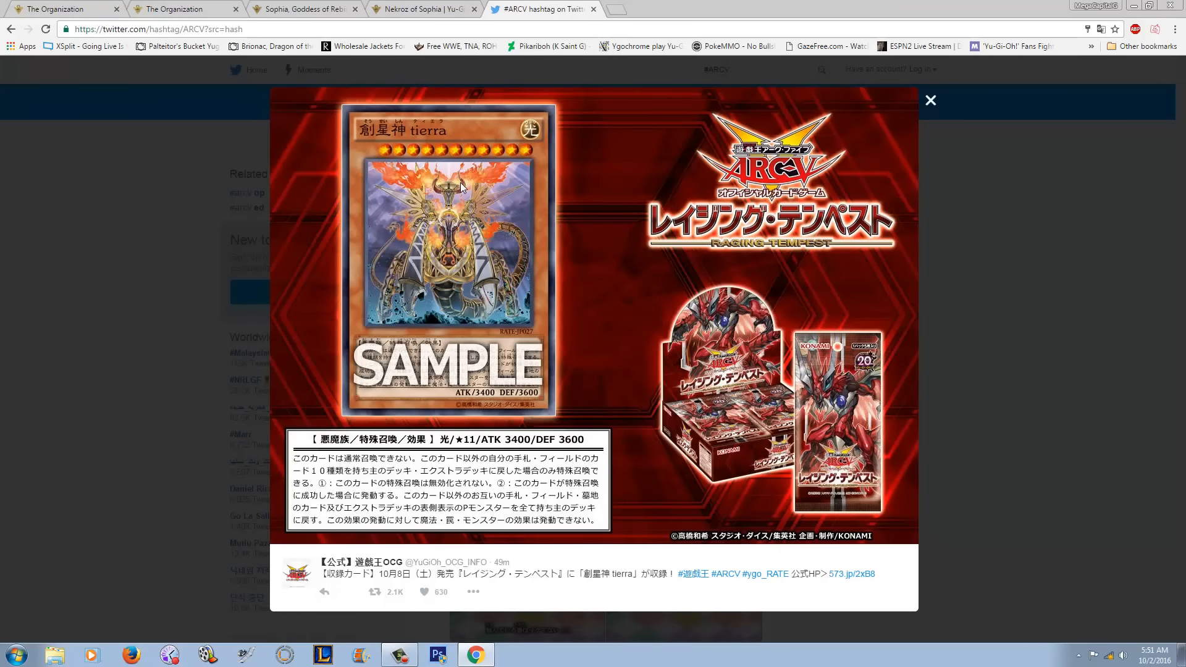
mouse_move(441, 297)
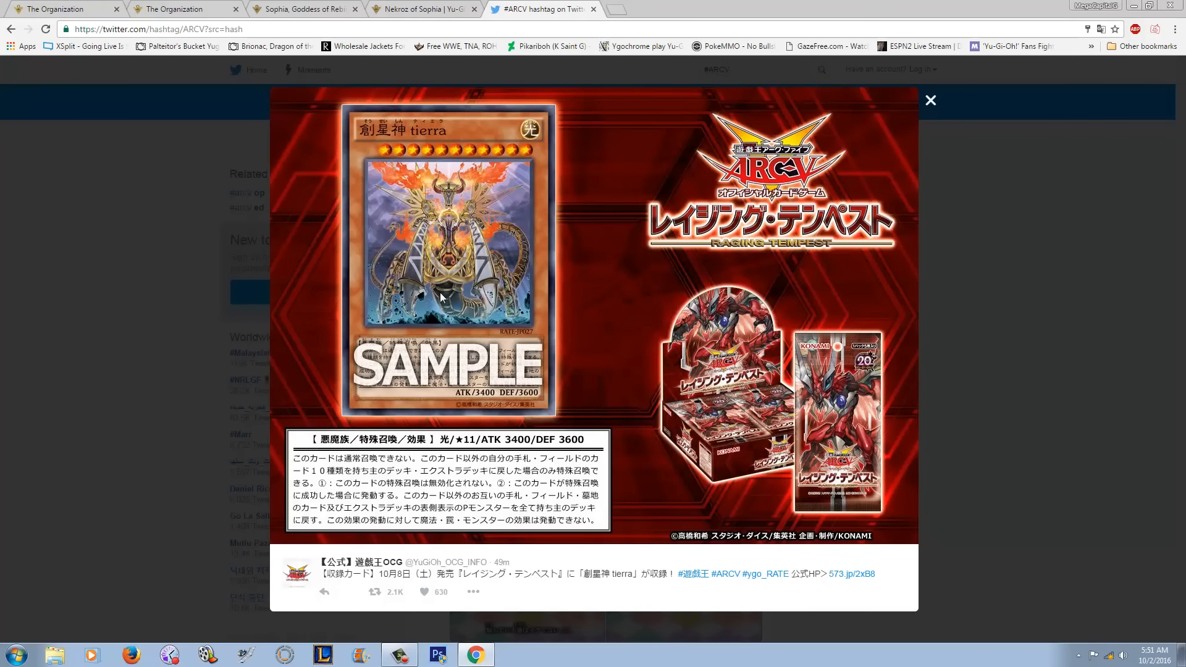
mouse_move(442, 303)
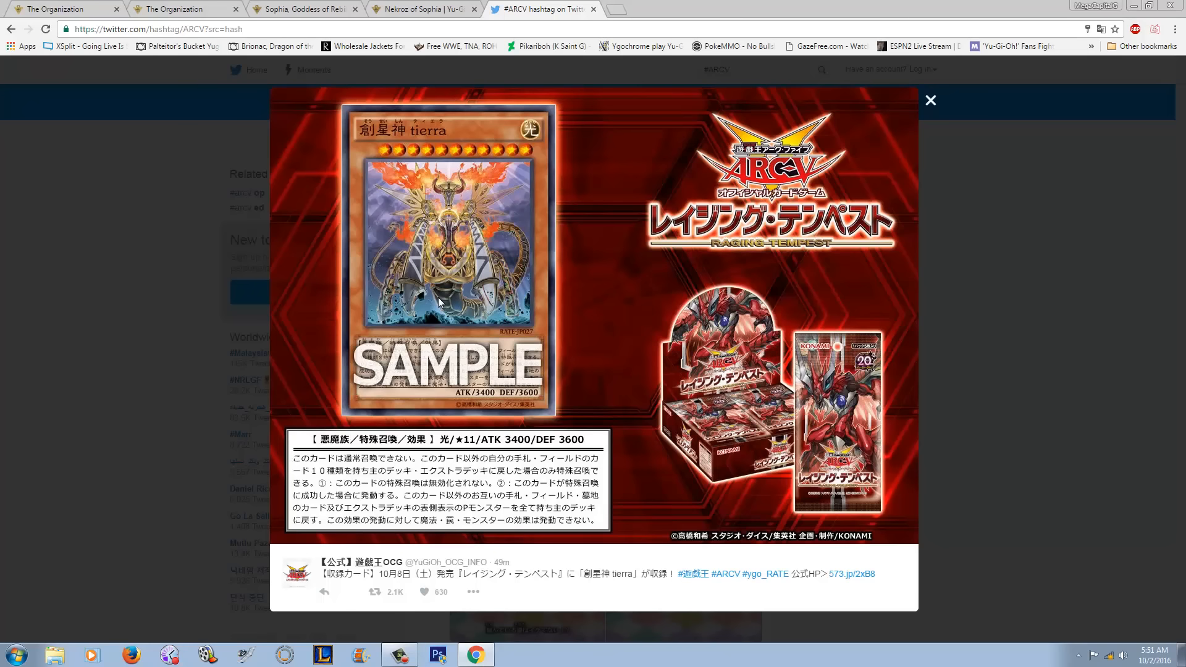
mouse_move(476, 259)
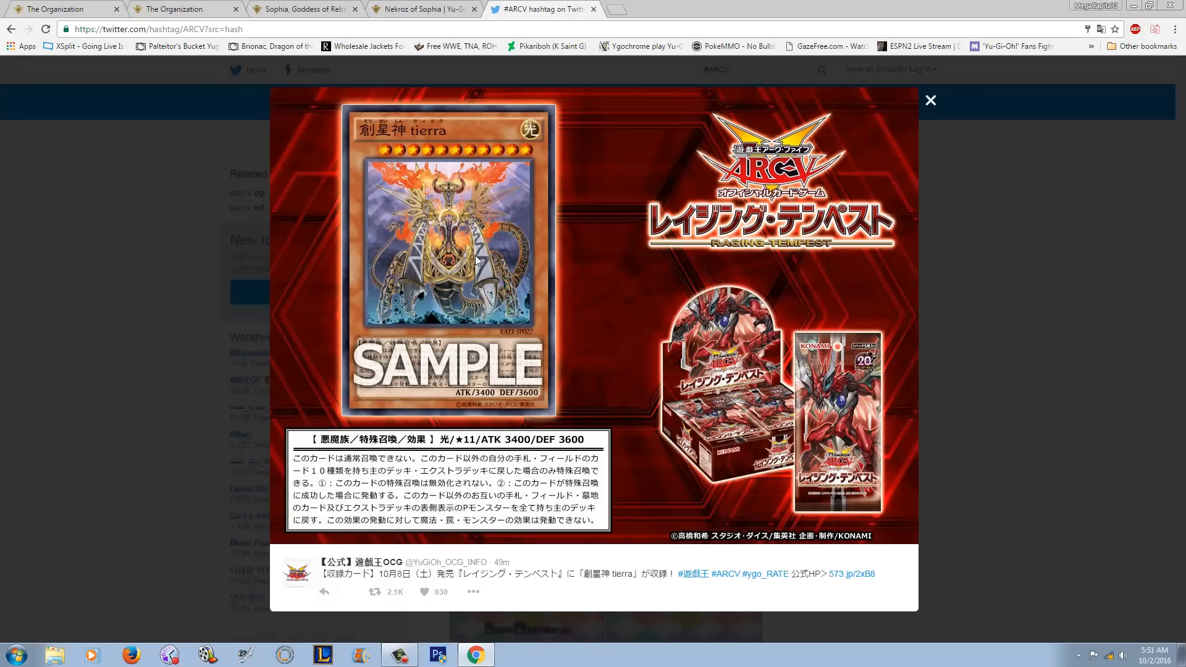
mouse_move(445, 258)
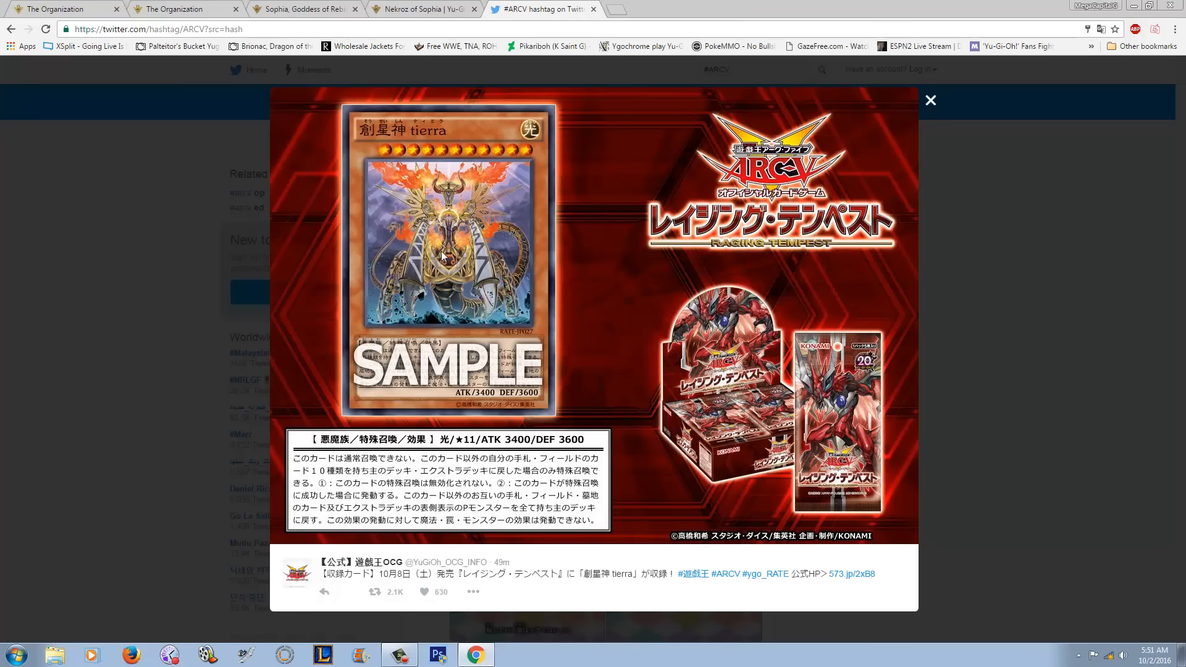
mouse_move(474, 403)
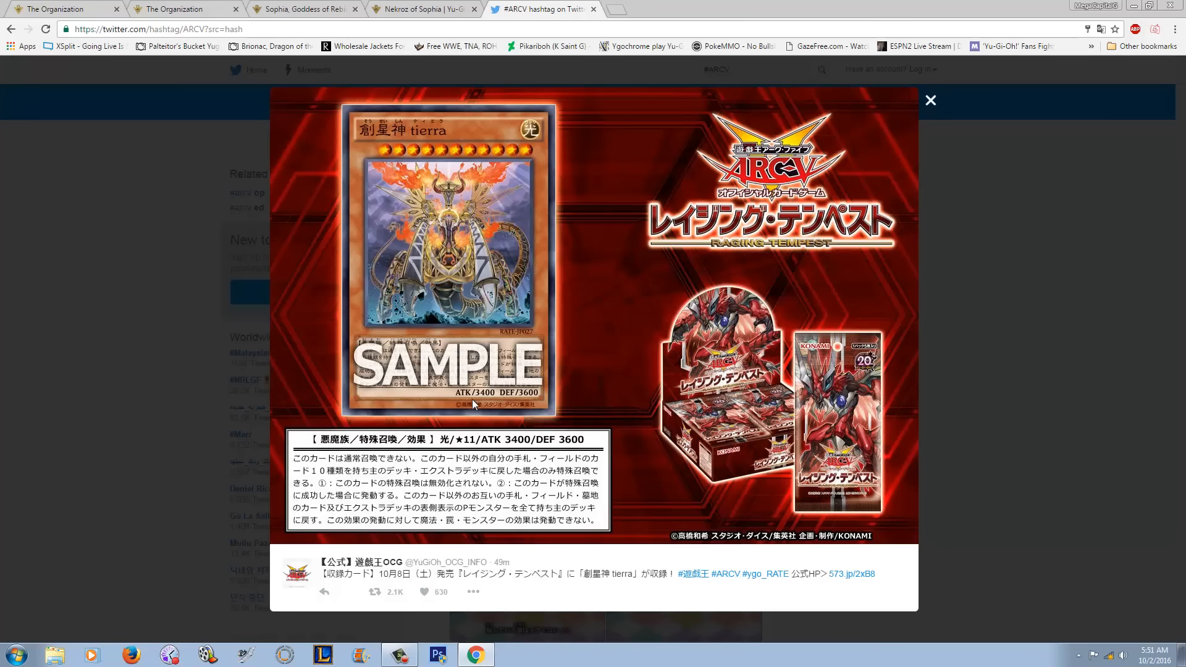
mouse_move(518, 405)
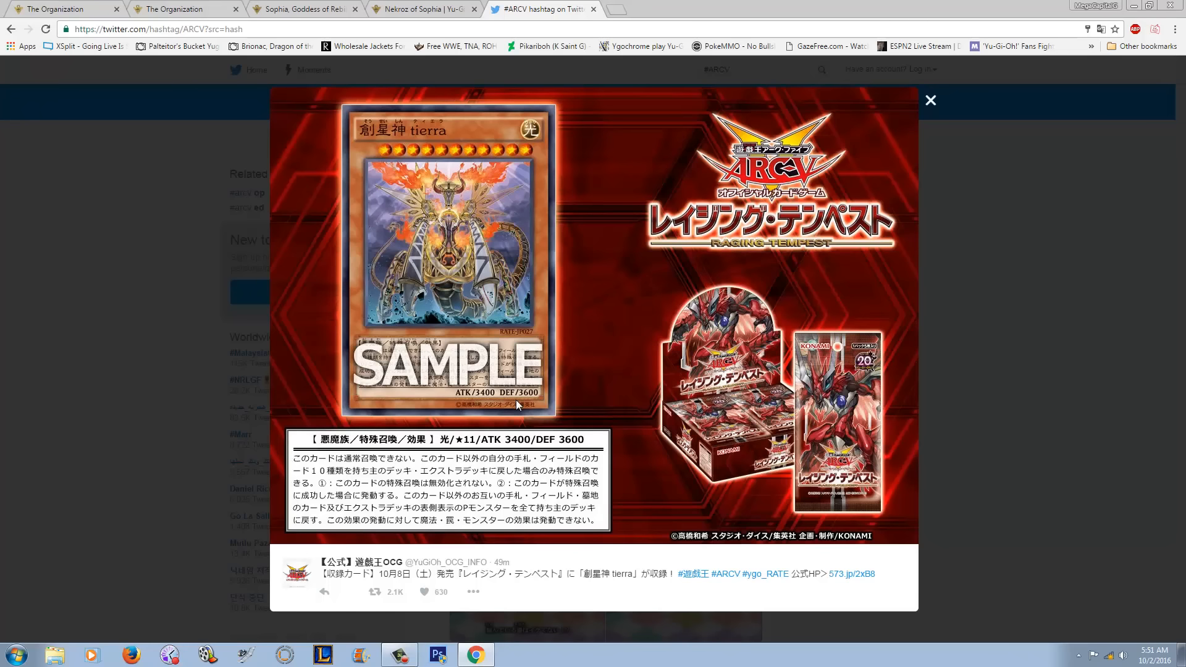
mouse_move(168, 8)
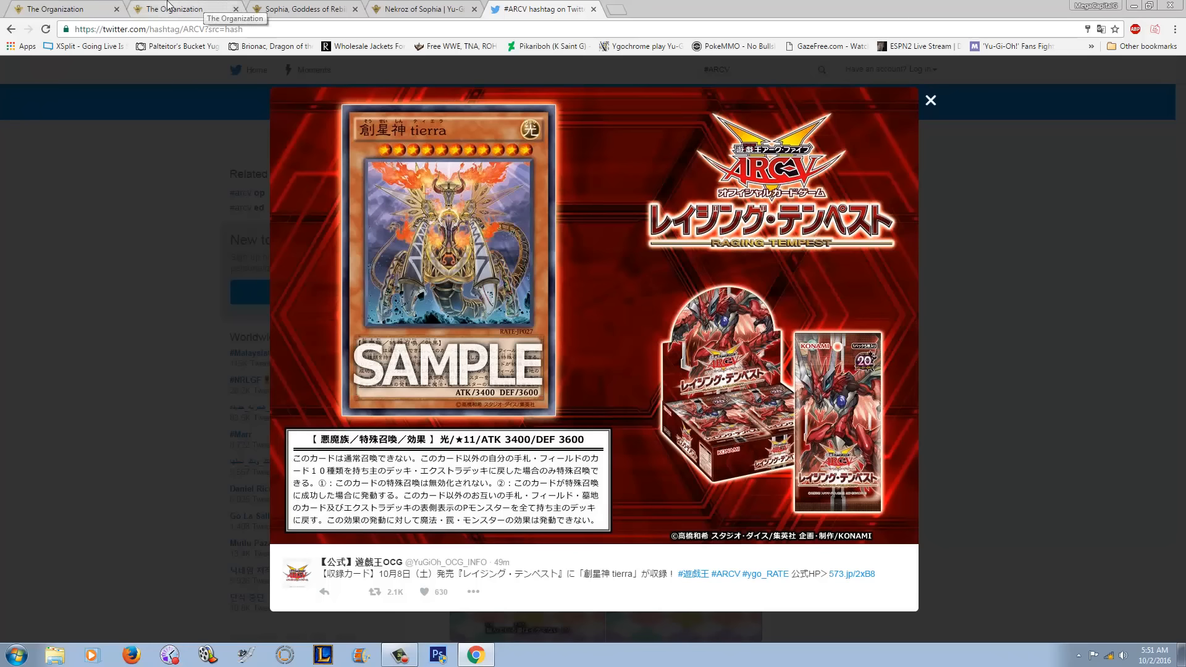
left_click(182, 8)
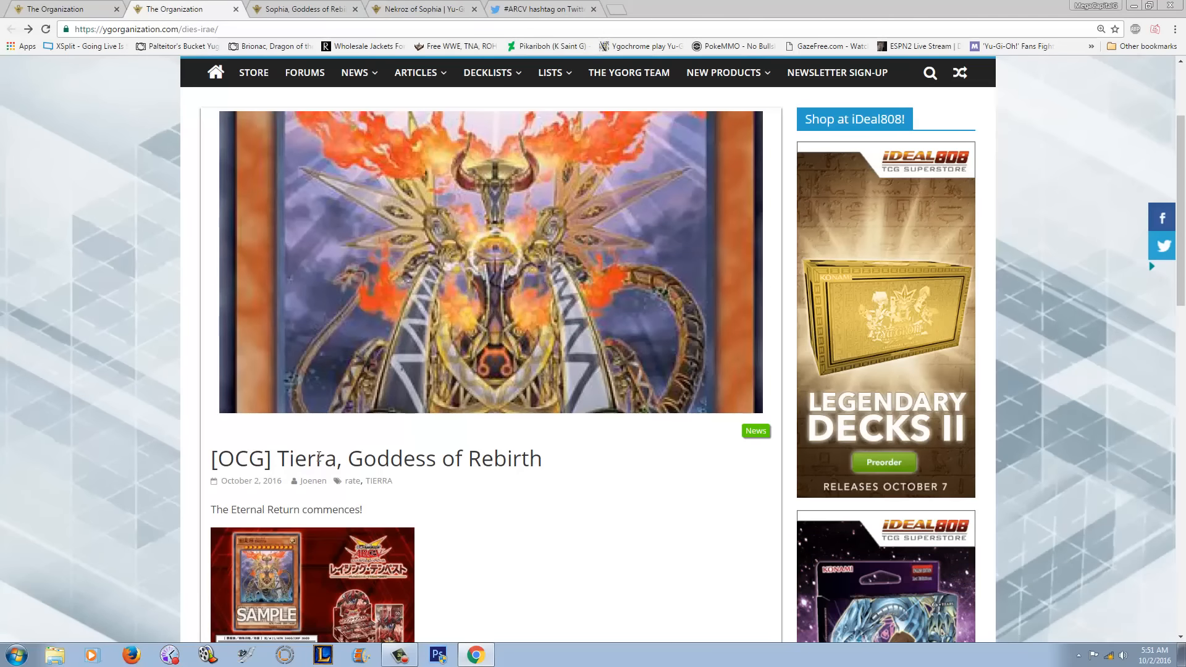
left_click(303, 10)
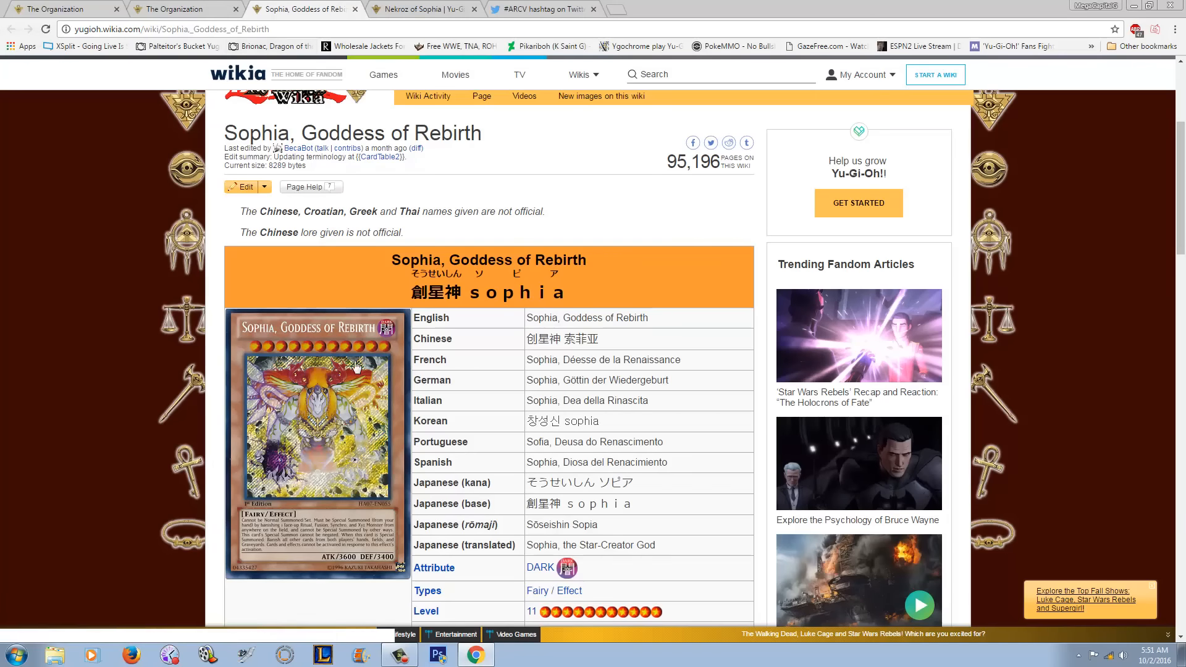
left_click(181, 8)
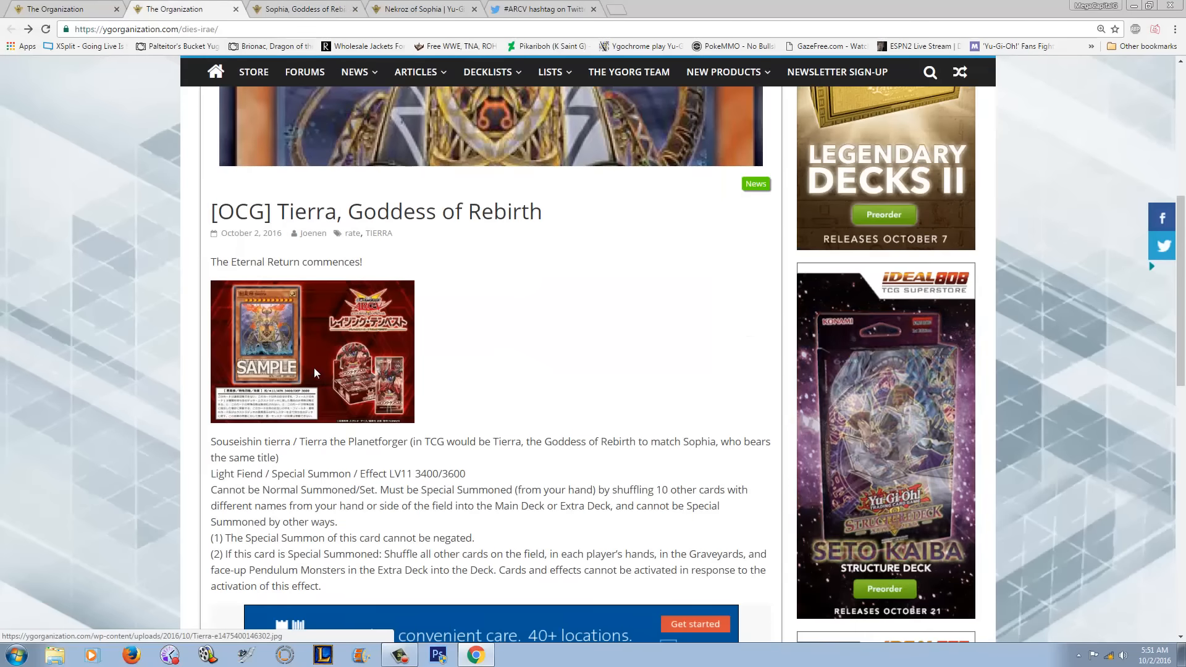
scroll("down", 3)
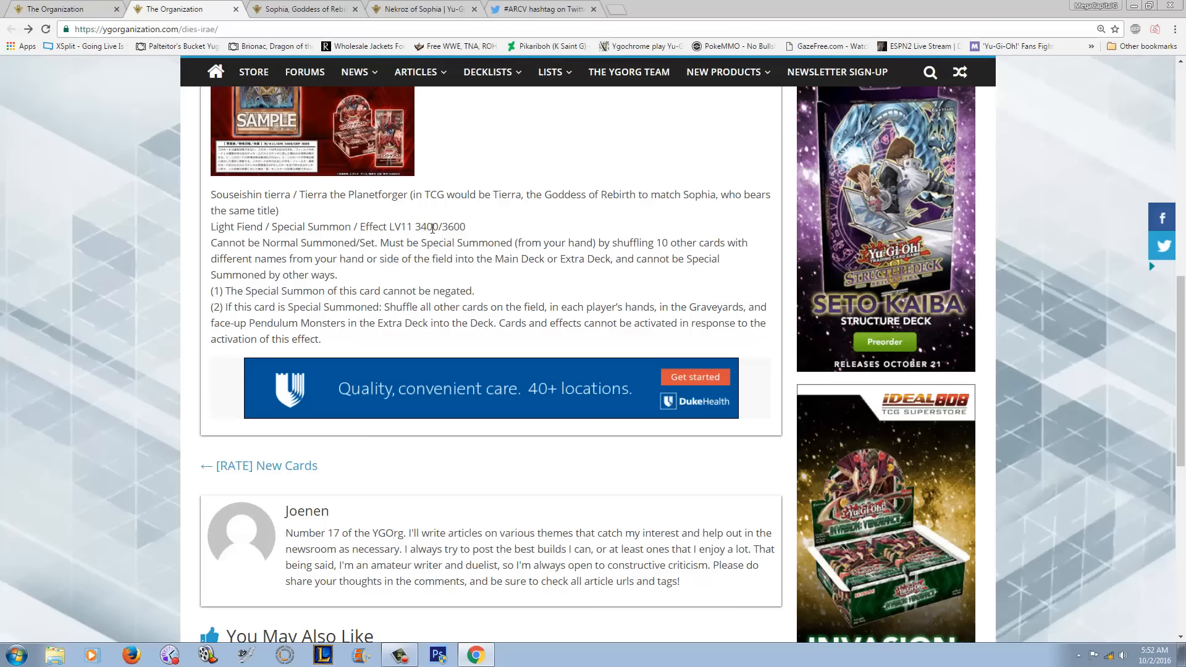
mouse_move(454, 221)
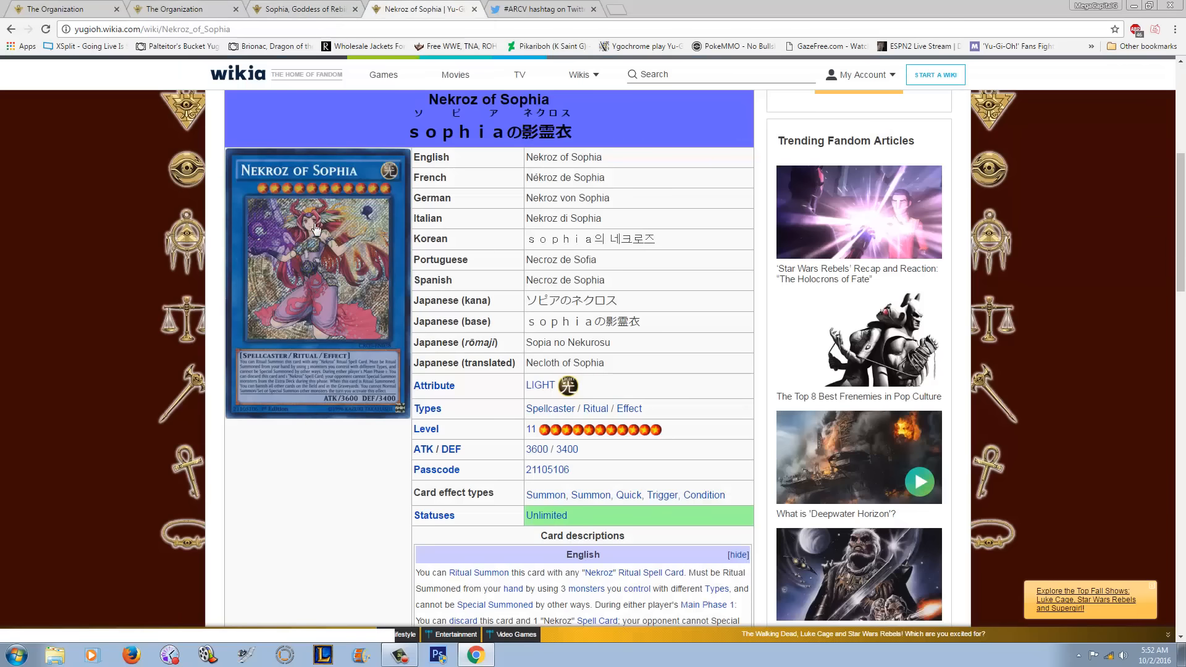
mouse_move(182, 8)
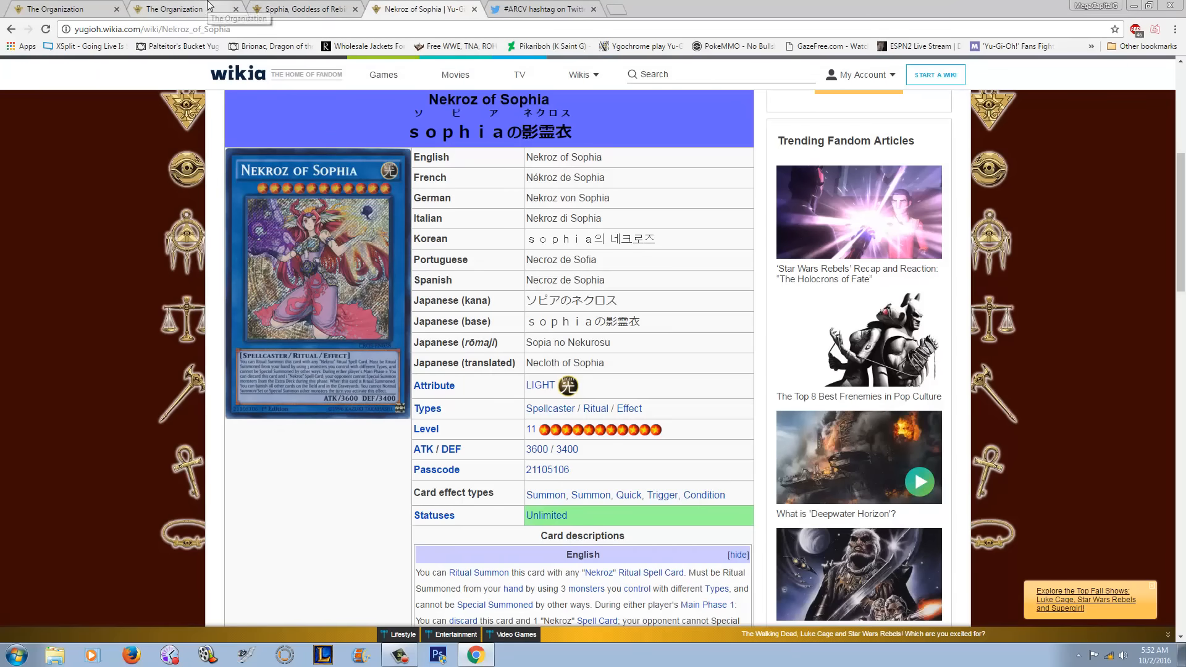
left_click(181, 8)
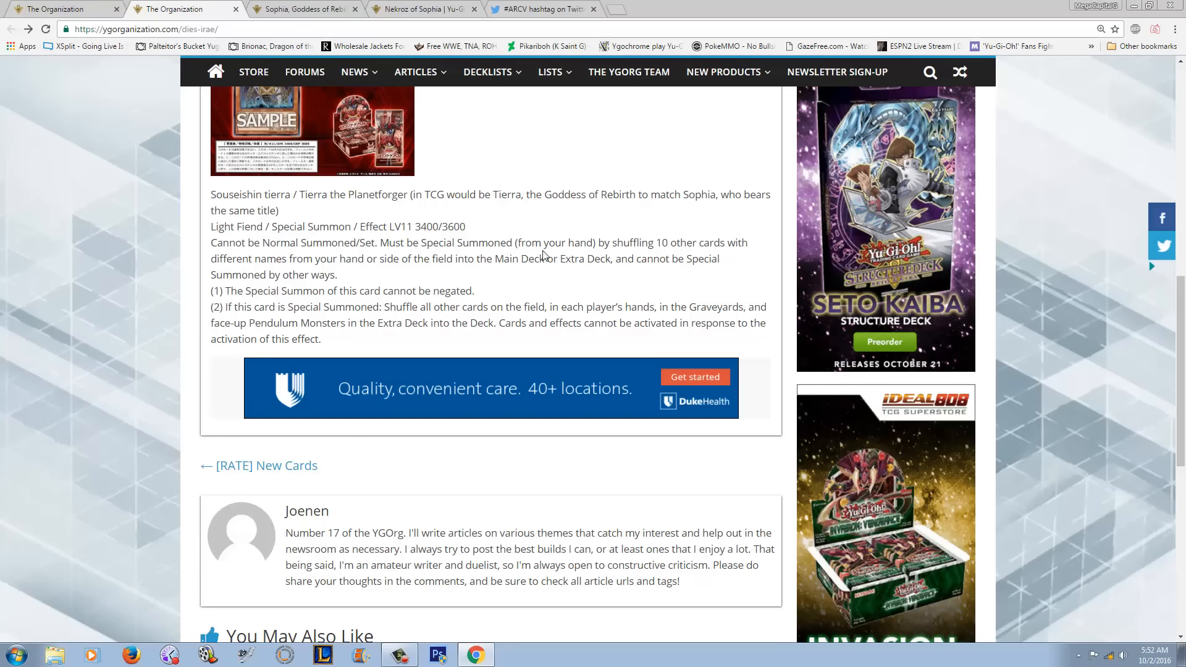
mouse_move(614, 244)
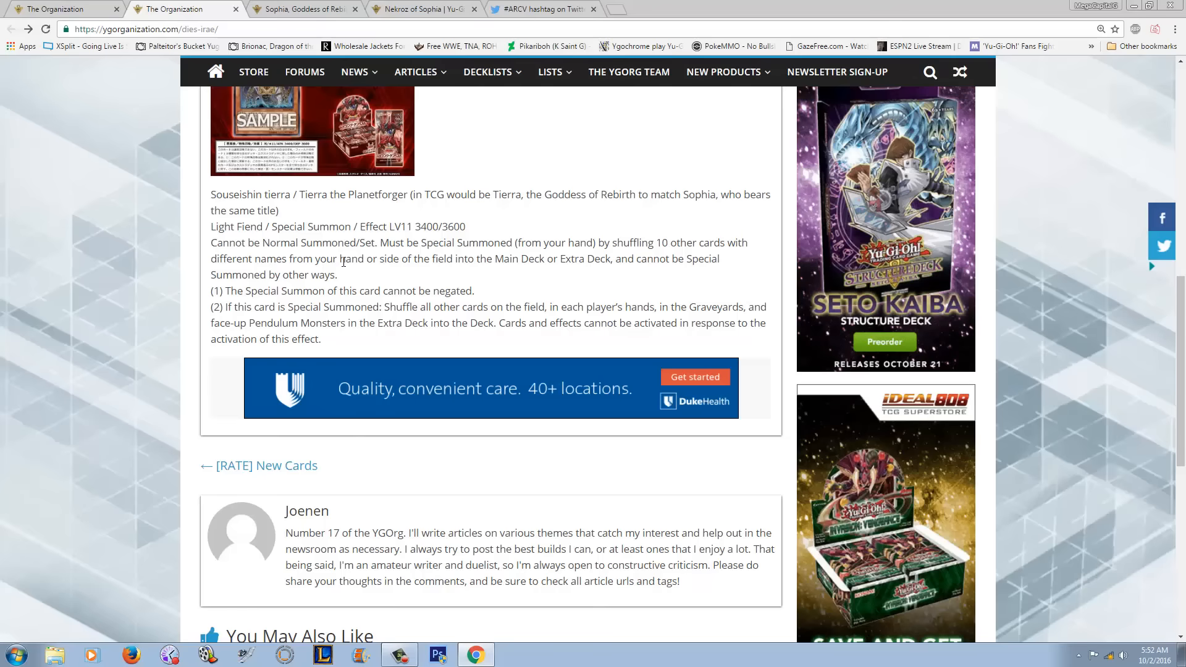
mouse_move(468, 260)
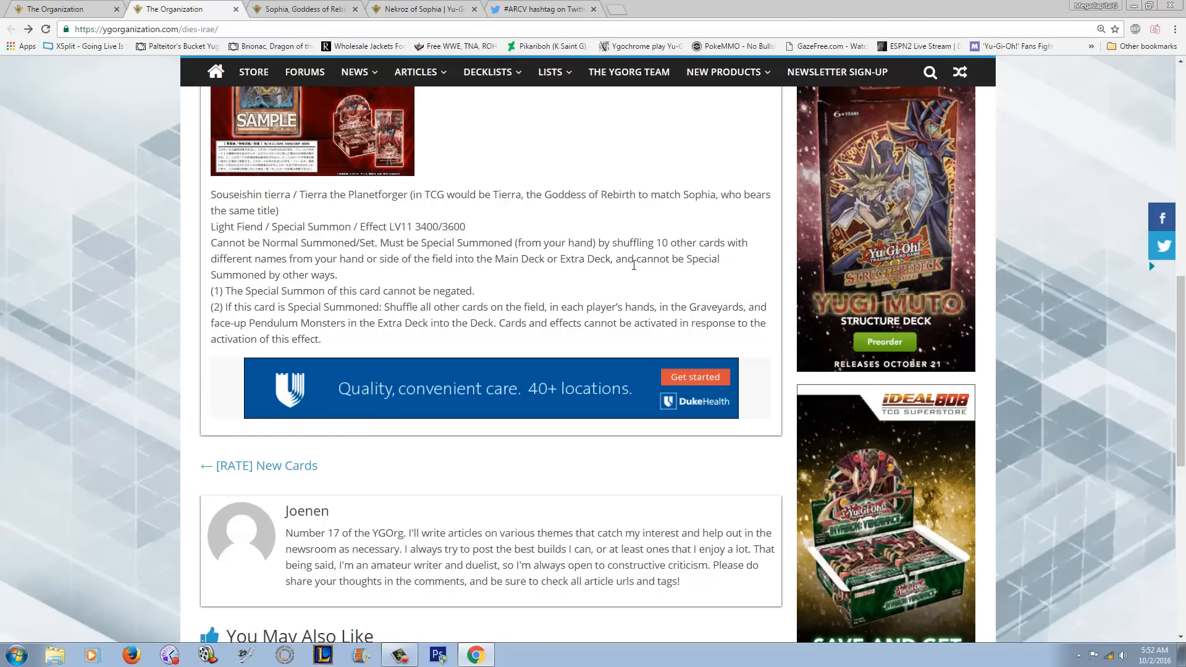
Highlight Tierra's summoning condition paragraph in the article's card text.
left_click_drag(210, 258, 338, 274)
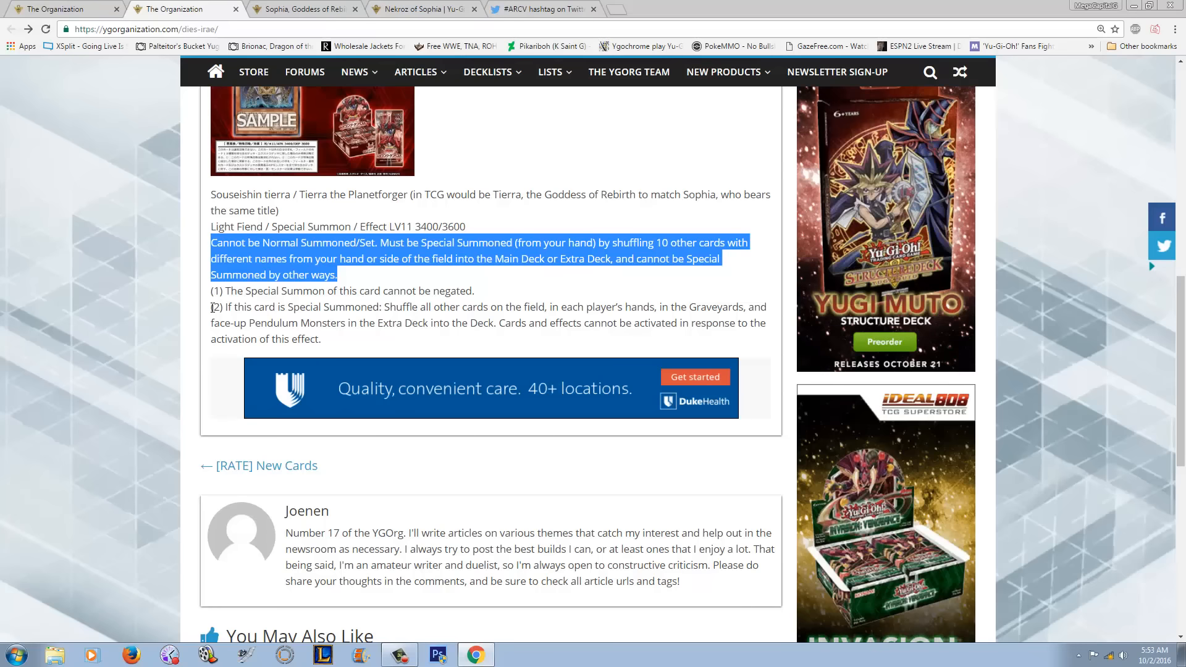
mouse_move(411, 310)
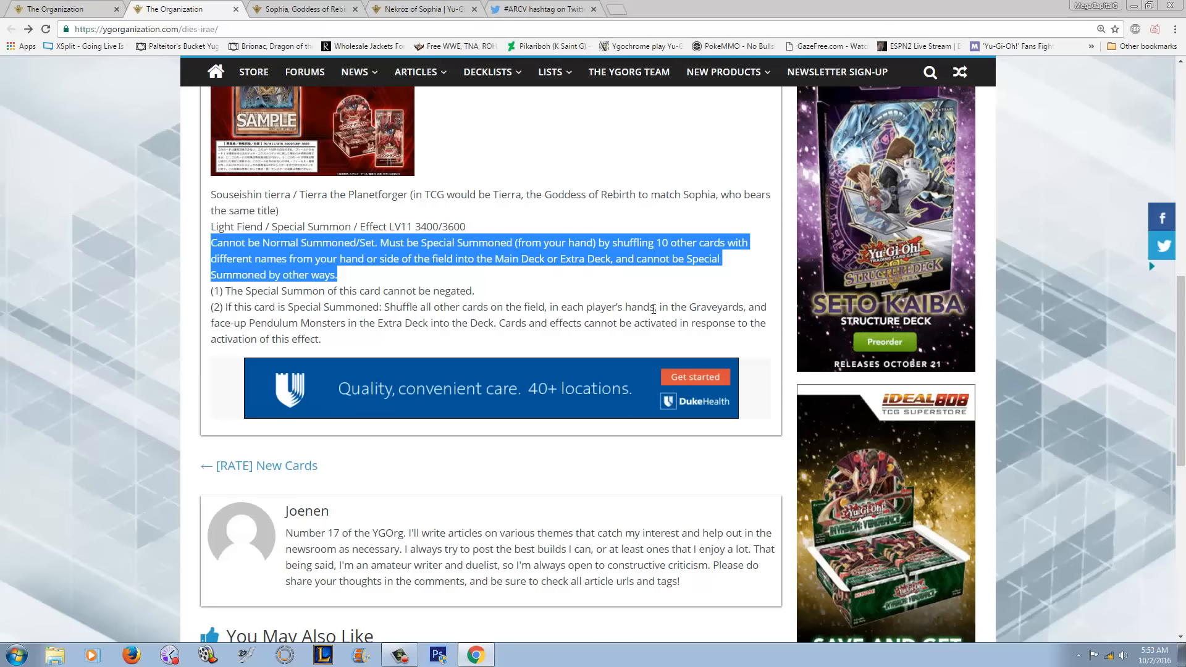
mouse_move(391, 323)
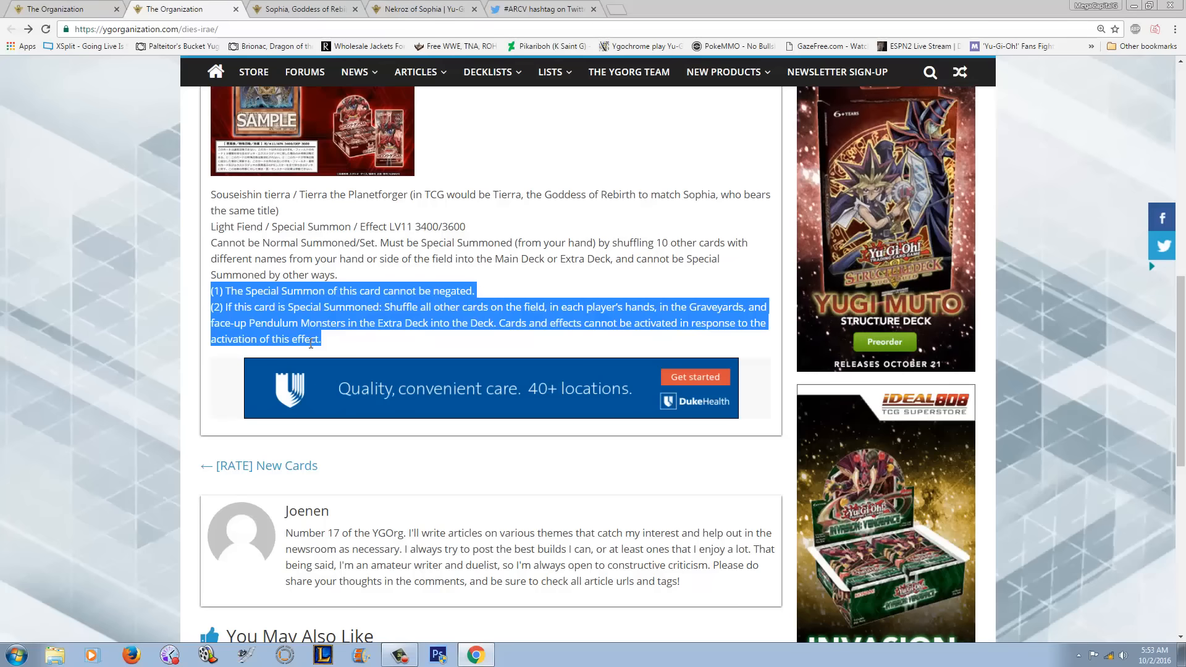
Click an empty spot to clear the highlight from Tierra's card text.
left_click(371, 349)
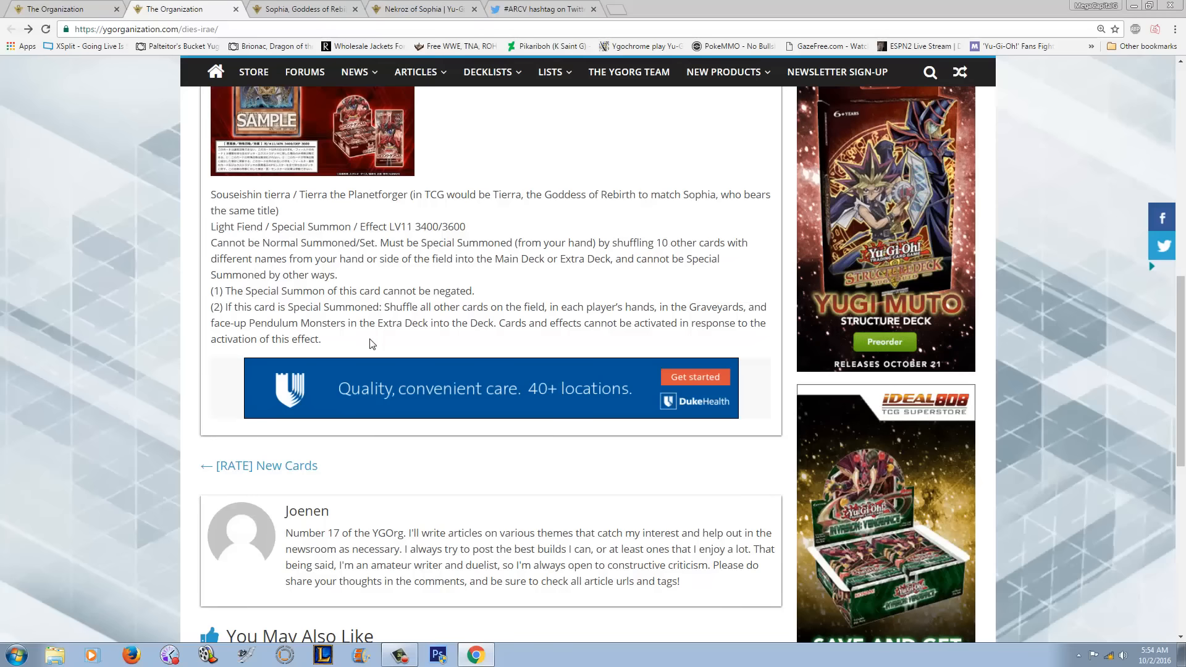
scroll("up", 3)
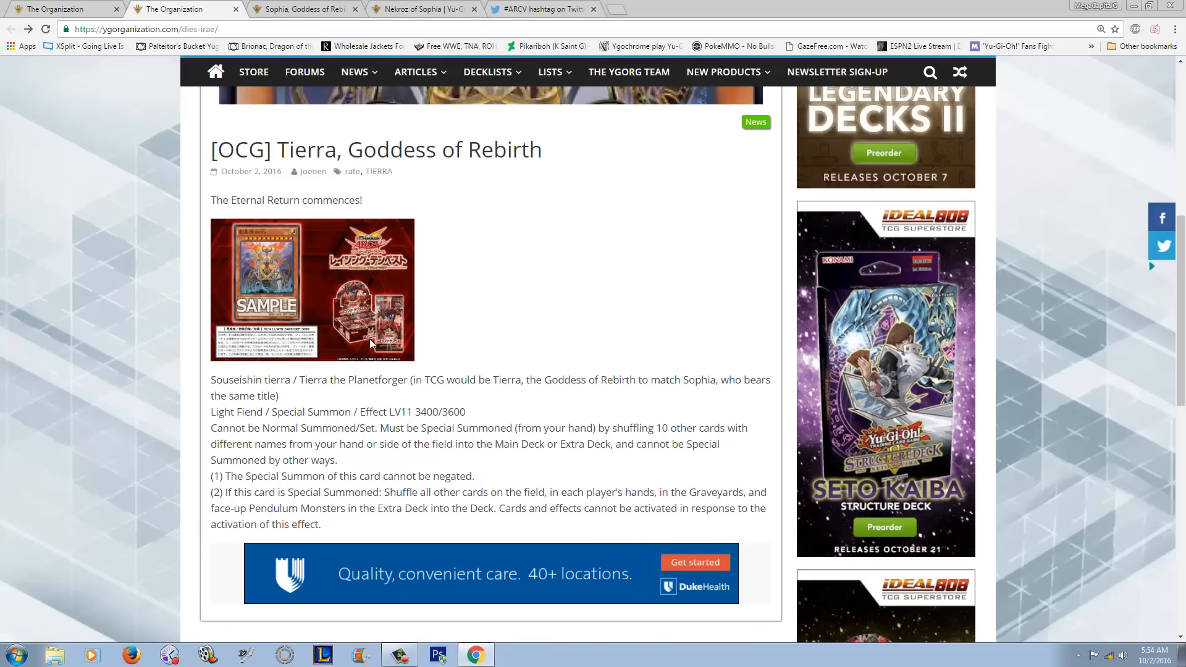
left_click(302, 8)
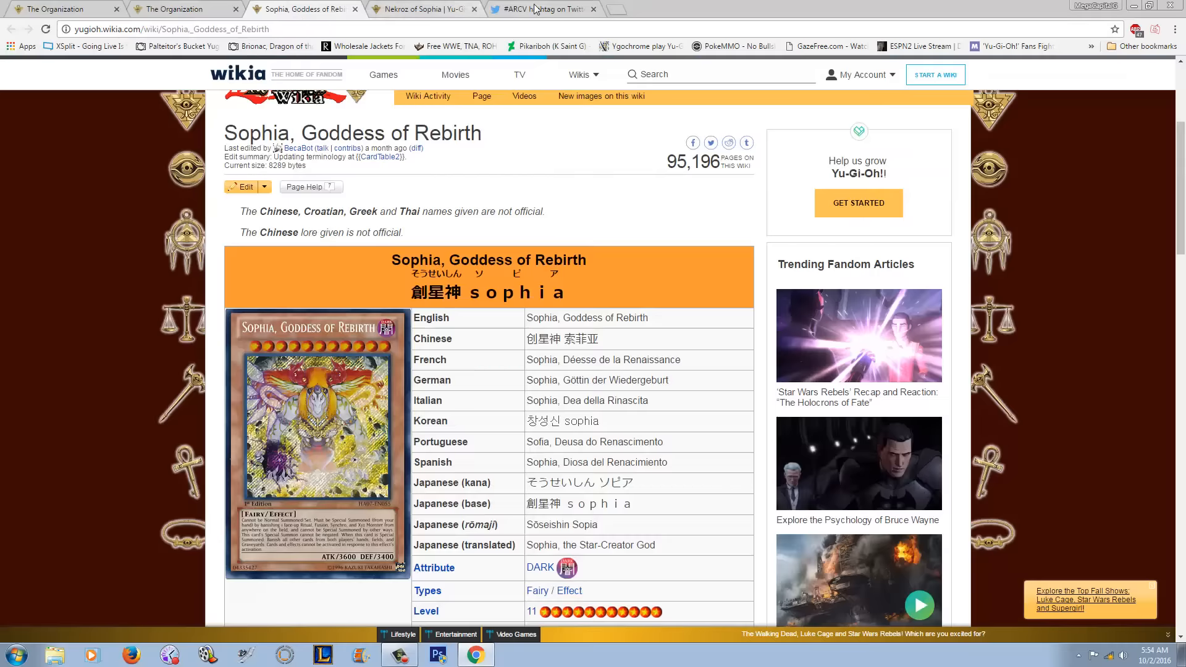
left_click(540, 9)
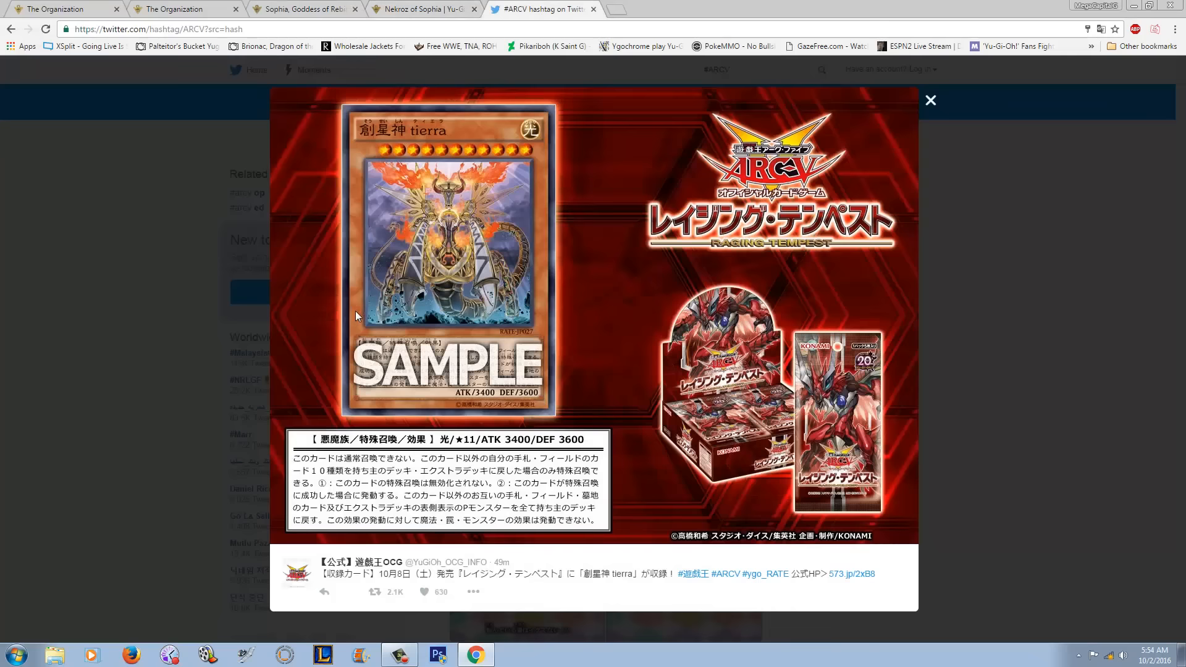
mouse_move(523, 274)
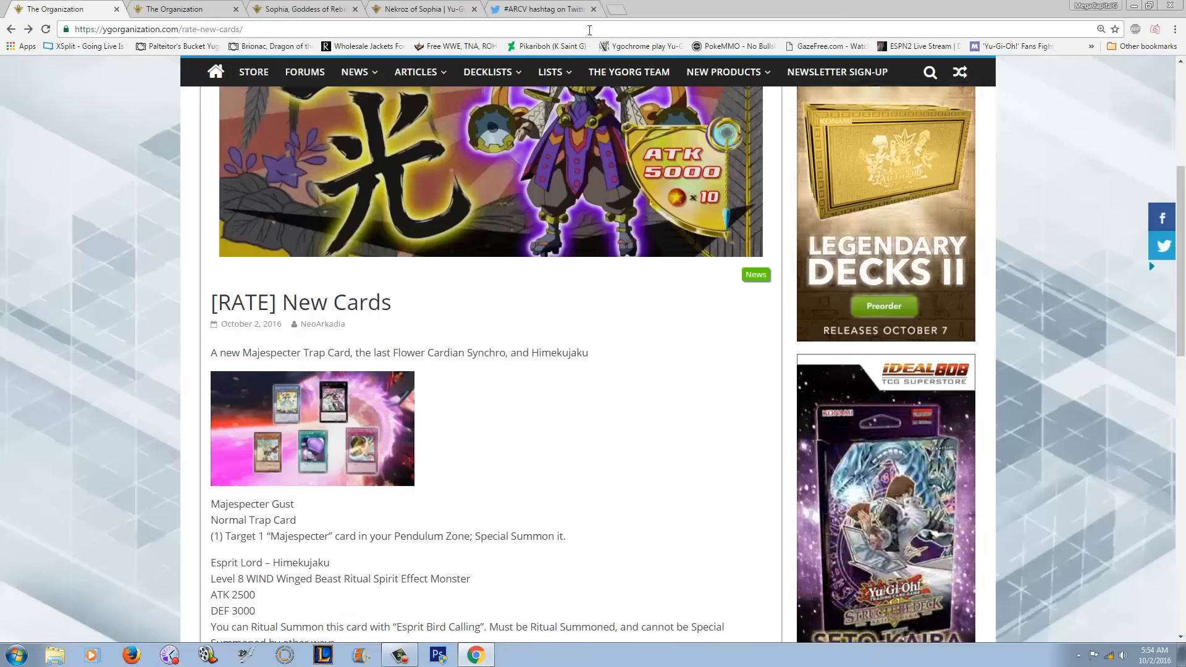
left_click(543, 9)
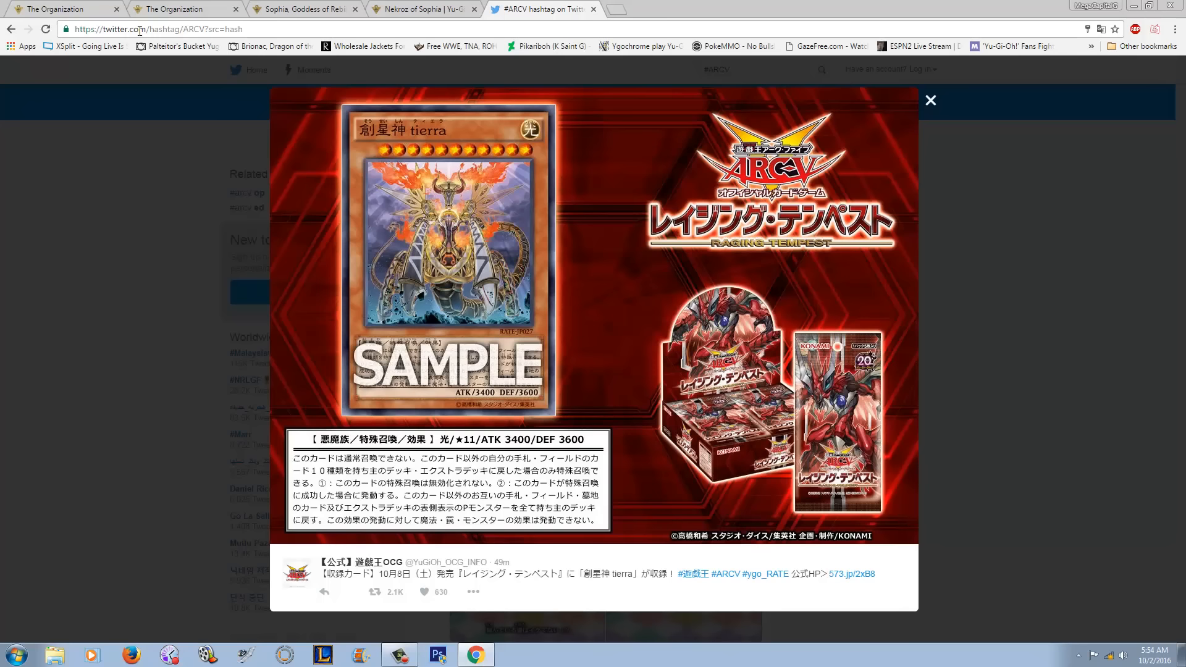
mouse_move(68, 9)
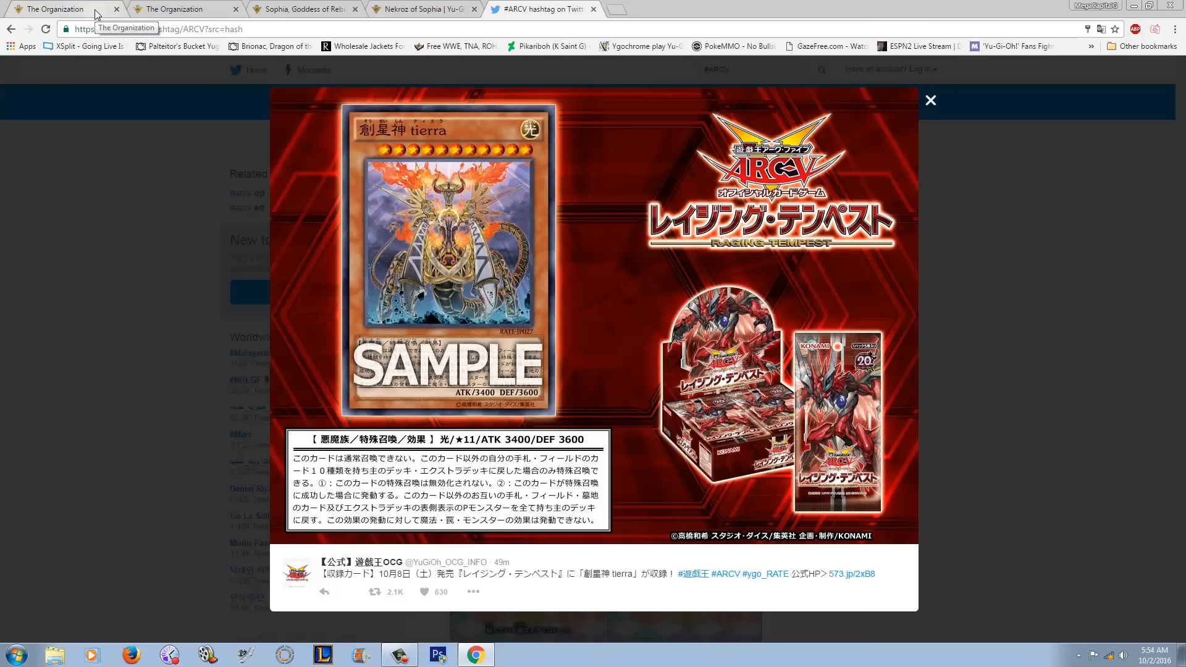
mouse_move(497, 154)
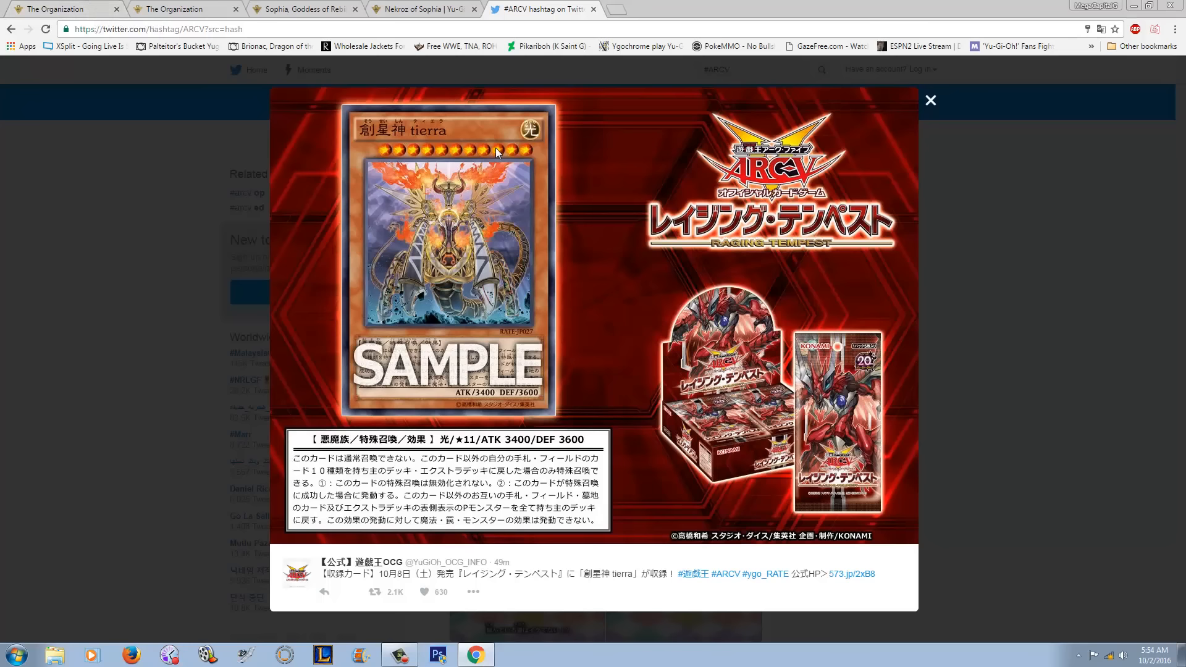
mouse_move(498, 131)
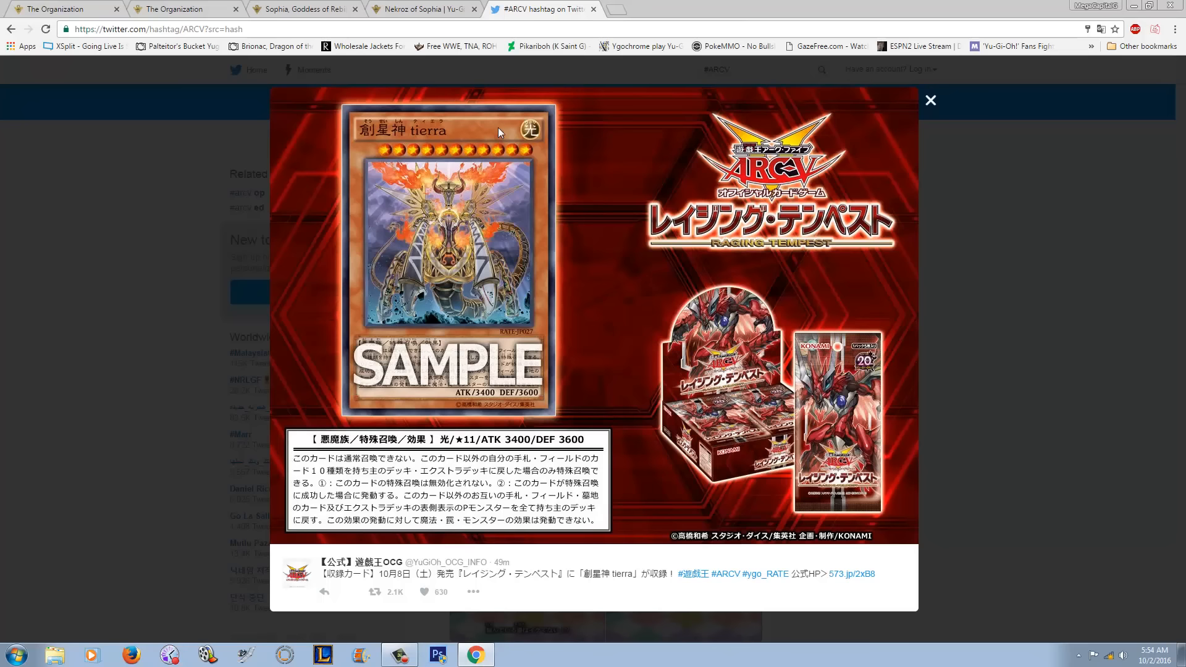
mouse_move(468, 202)
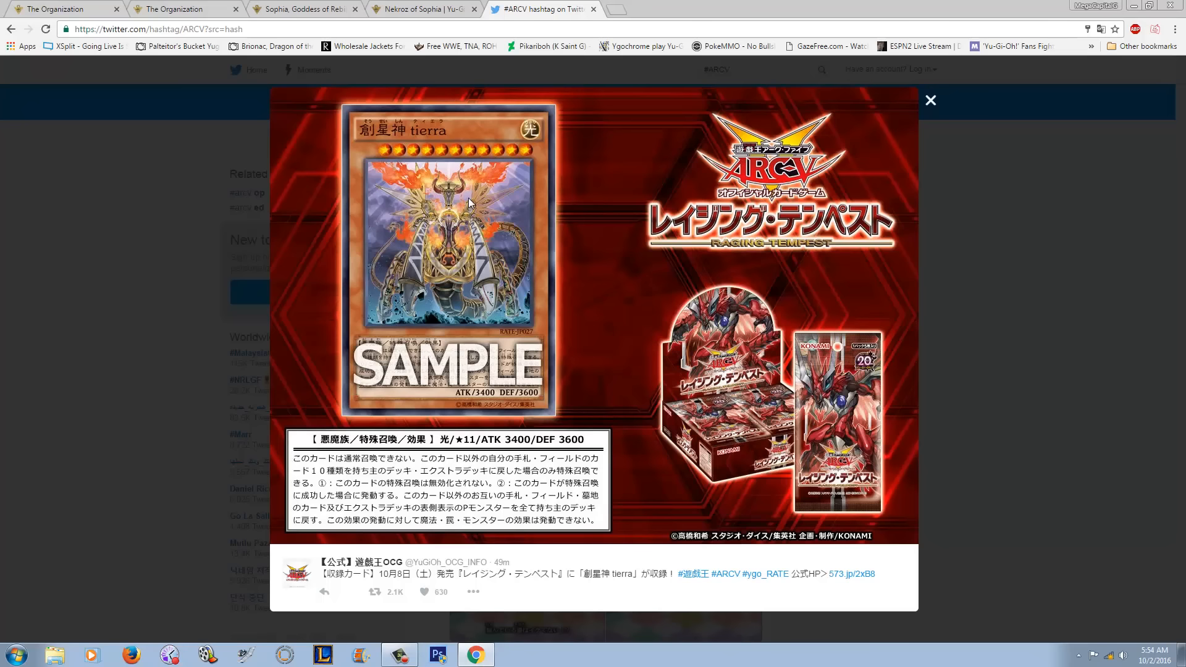
left_click(64, 8)
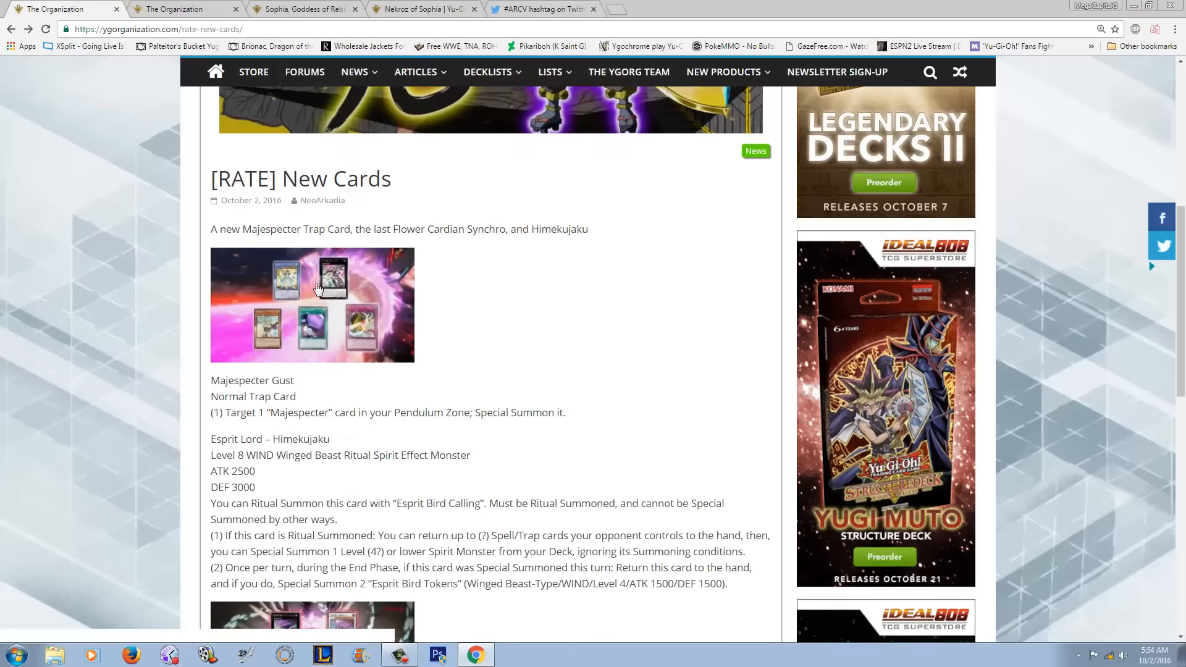
left_click(312, 304)
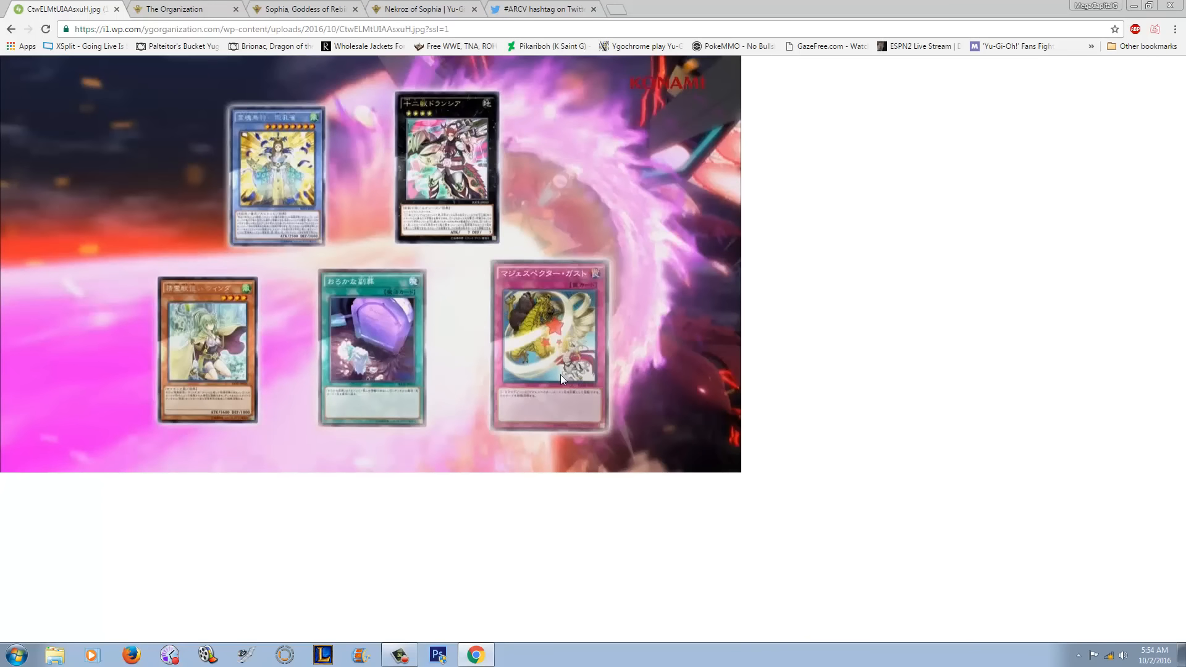
mouse_move(553, 377)
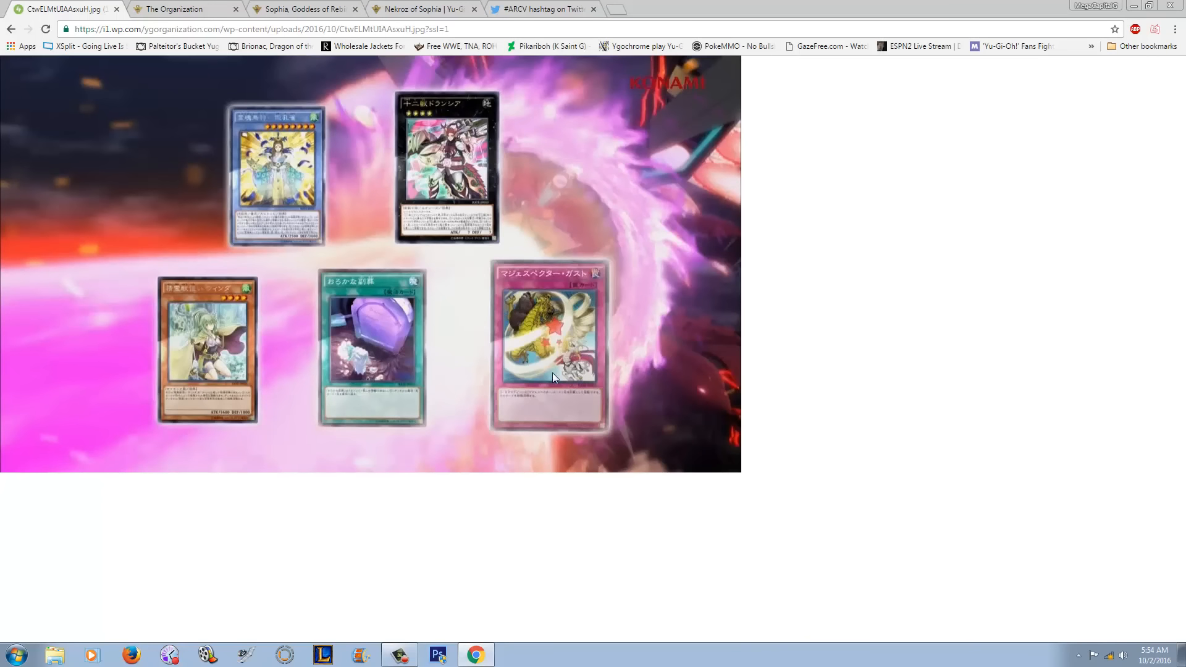
mouse_move(593, 293)
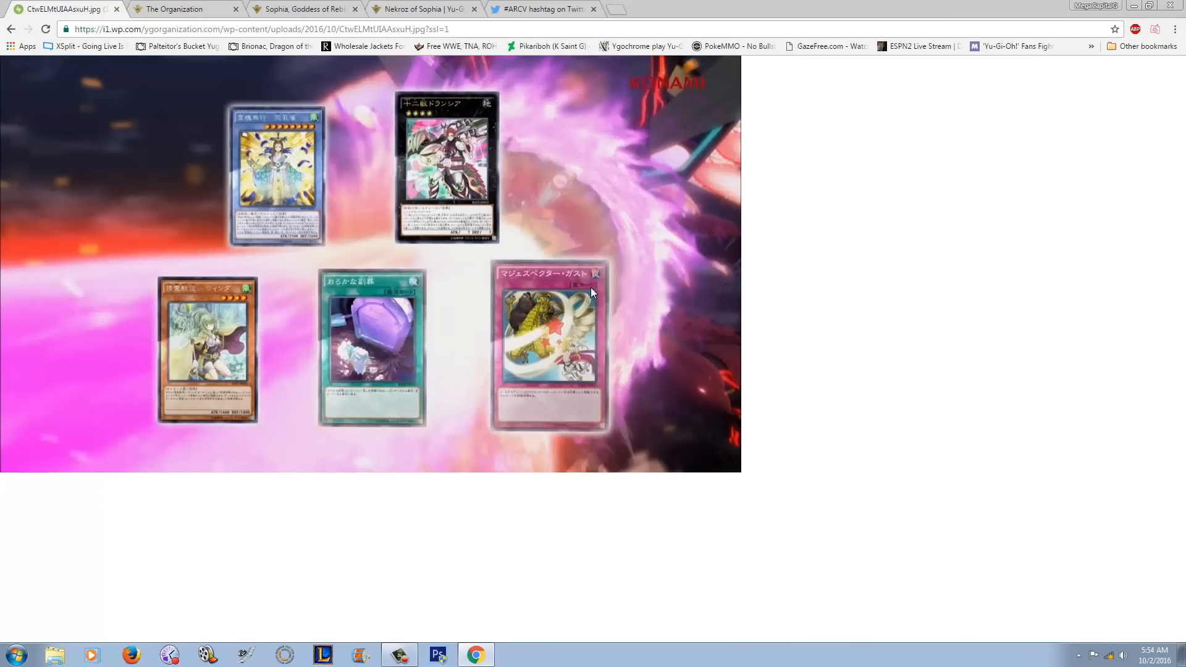
mouse_move(565, 357)
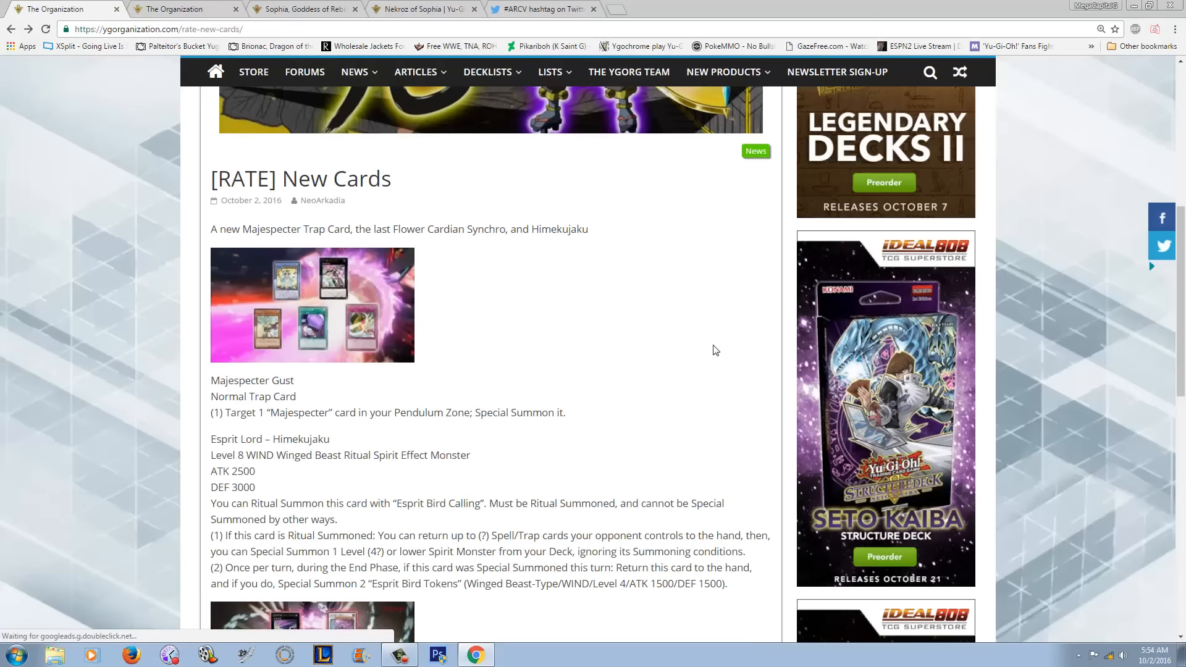
Highlight Majespecter Gust's name, card type and effect lines in the [RATE] article.
scroll("down", 3)
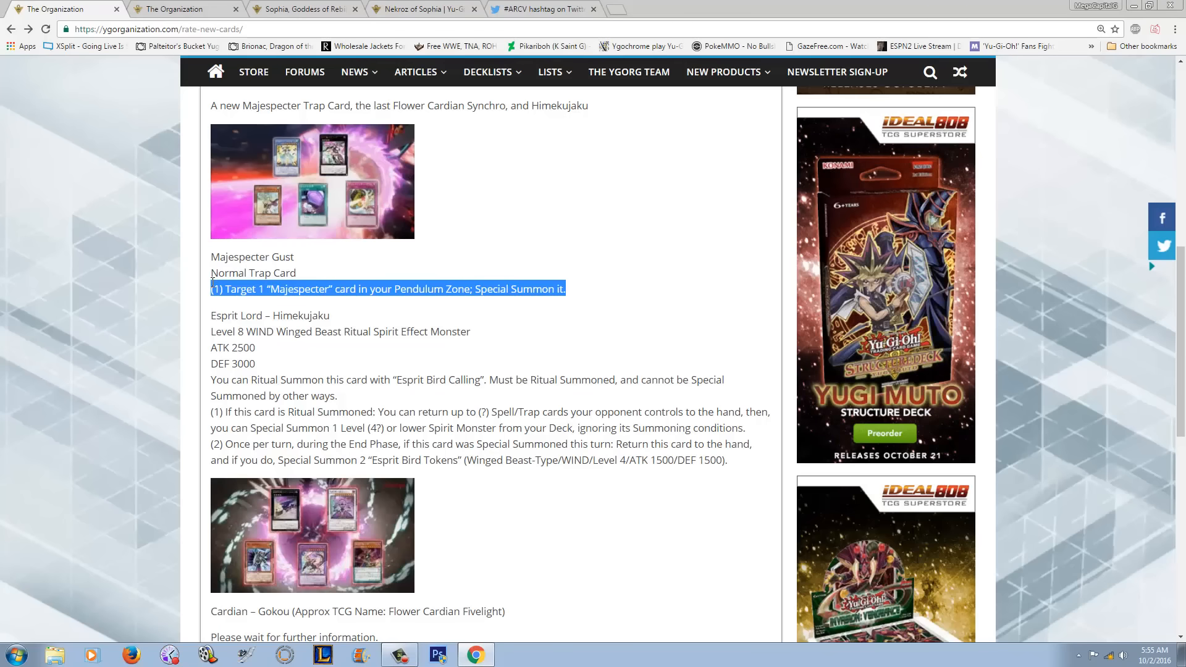
mouse_move(210, 286)
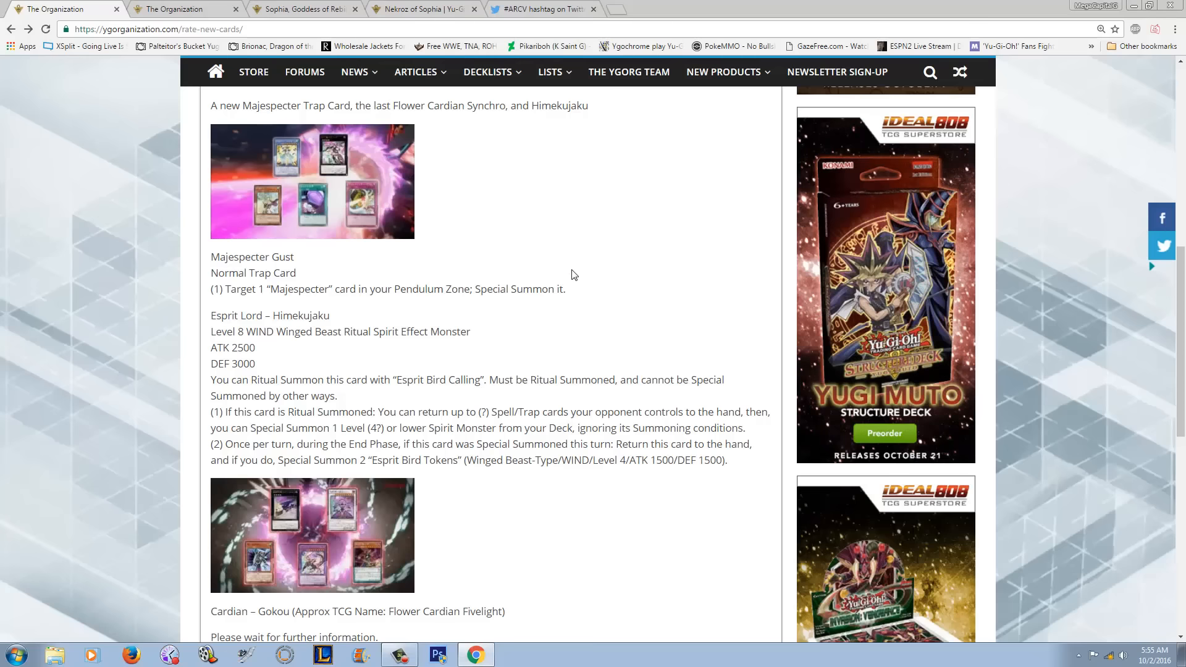
left_click_drag(211, 256, 563, 289)
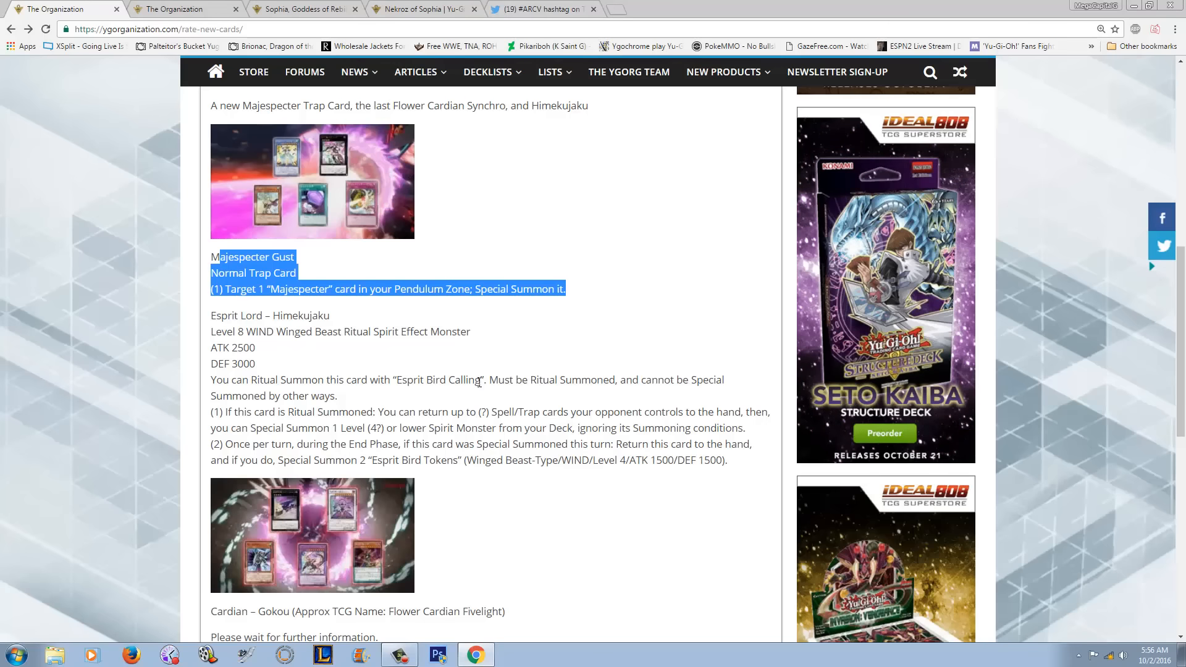
scroll("down", 3)
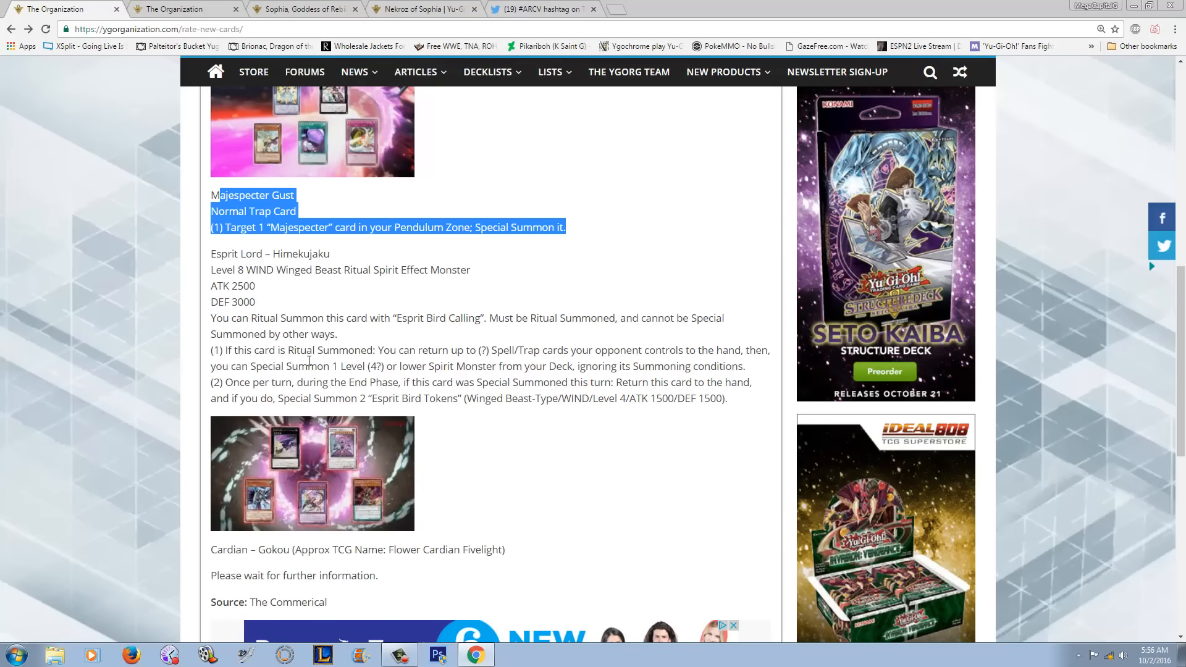
left_click(312, 472)
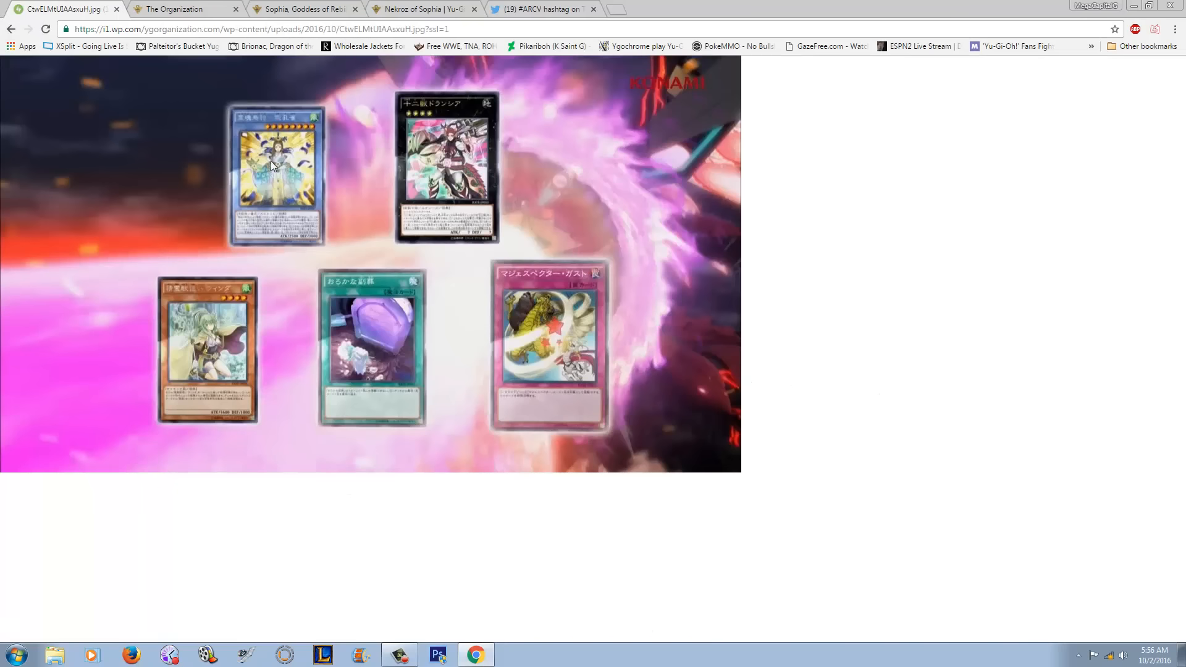
mouse_move(4, 20)
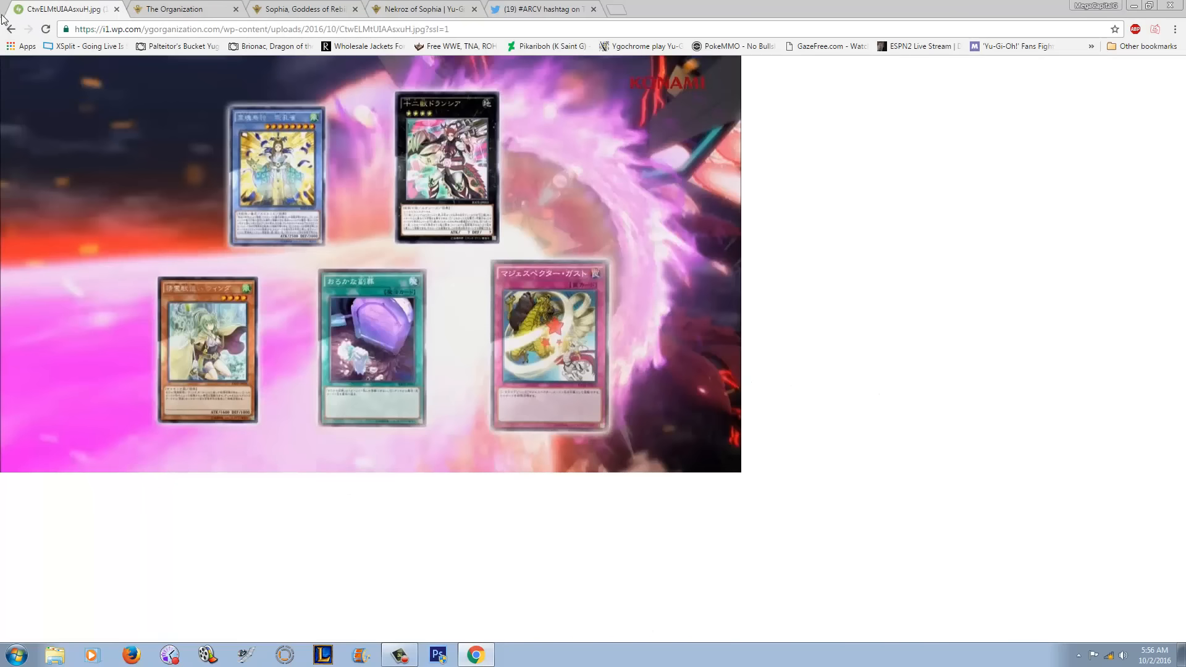
left_click(11, 29)
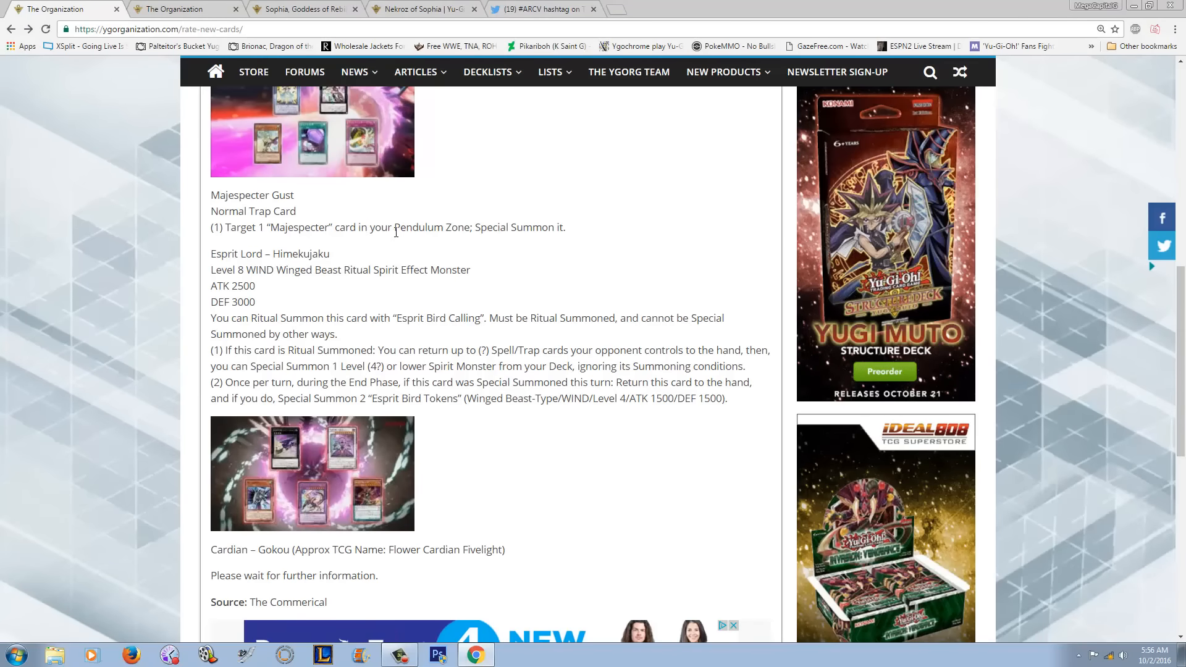
Highlight Esprit Lord – Himekujaku's effect (1) text in the [RATE] New Cards article.
scroll("down", 3)
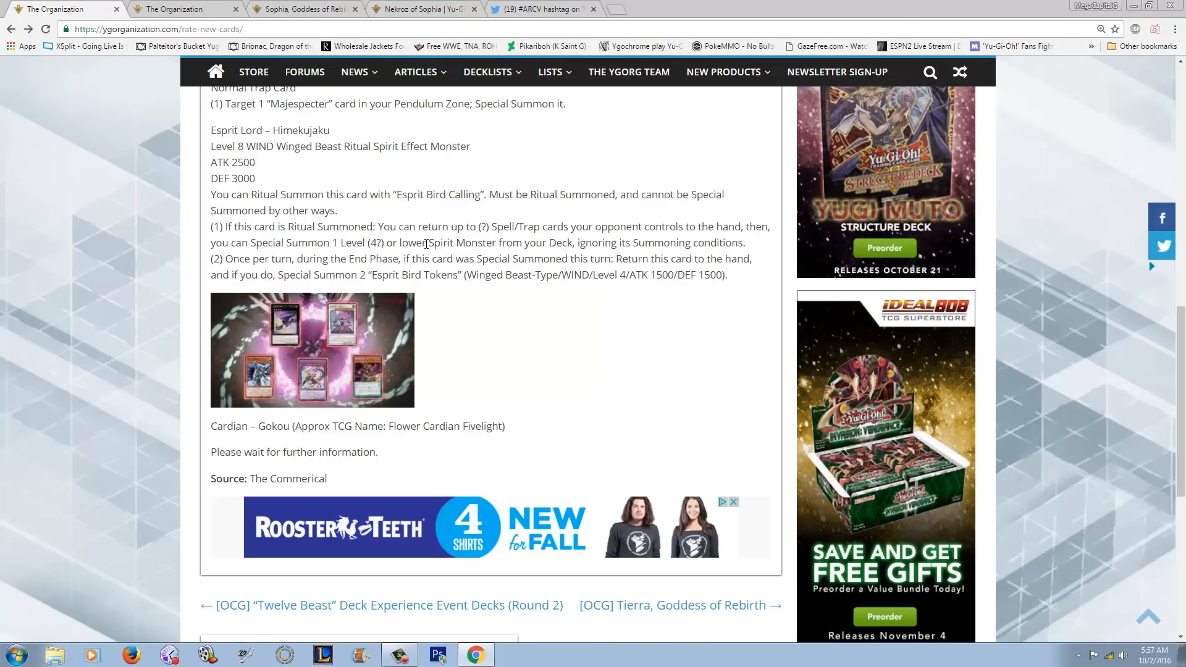
mouse_move(690, 237)
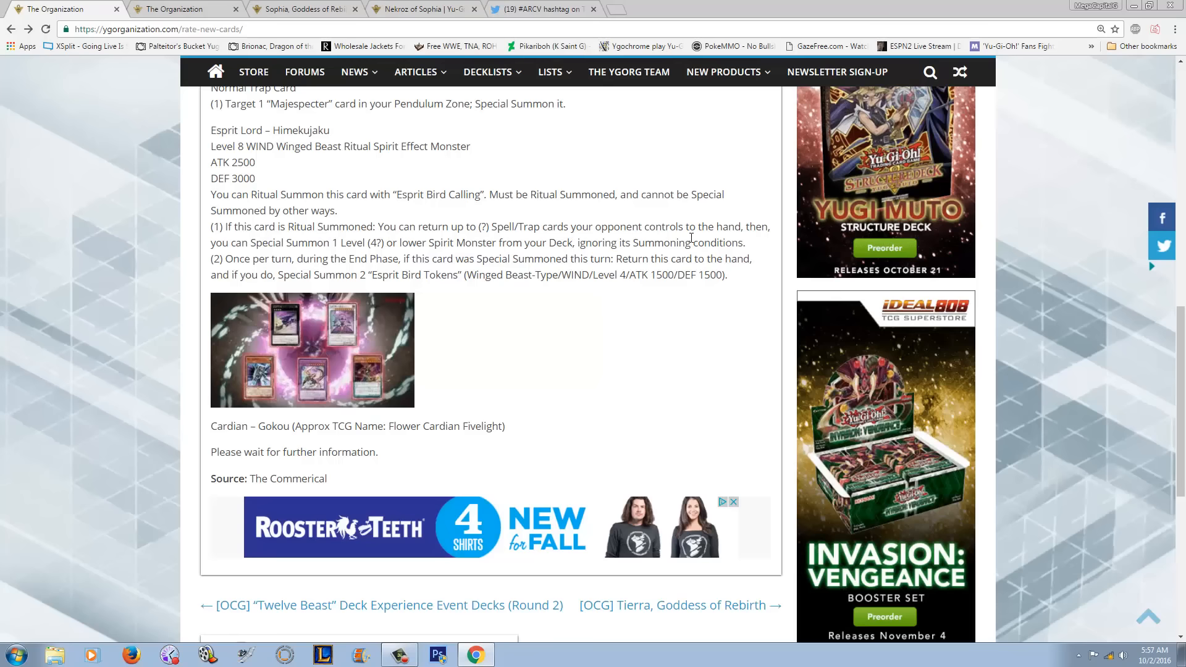
left_click_drag(243, 226, 745, 242)
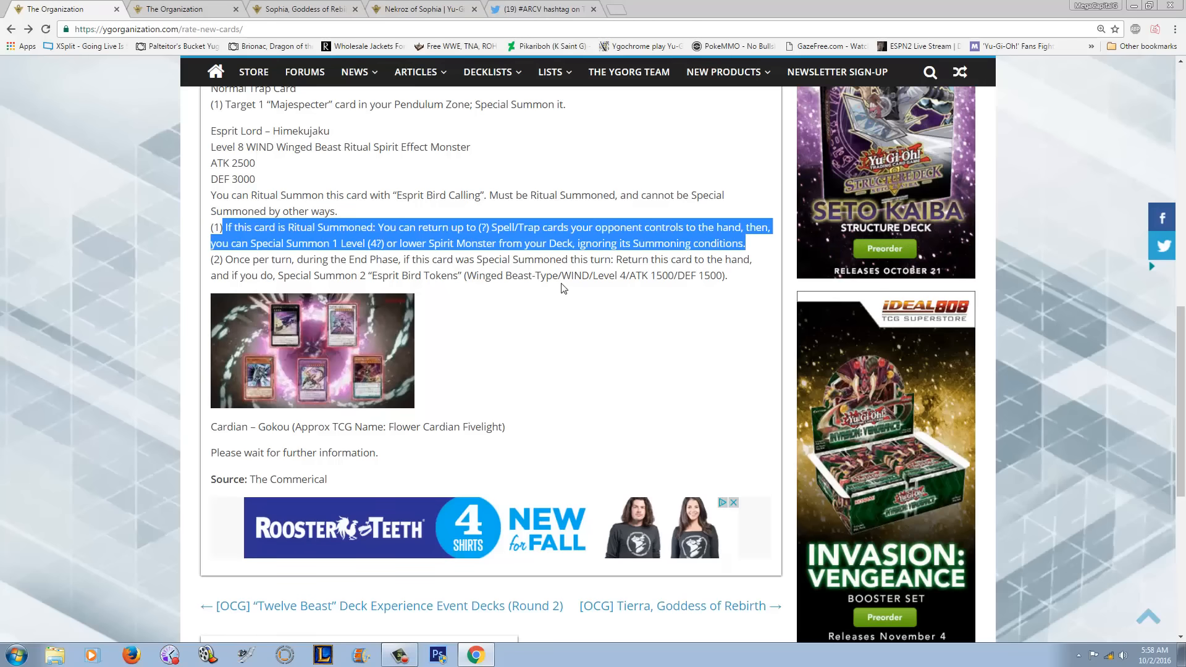
mouse_move(557, 326)
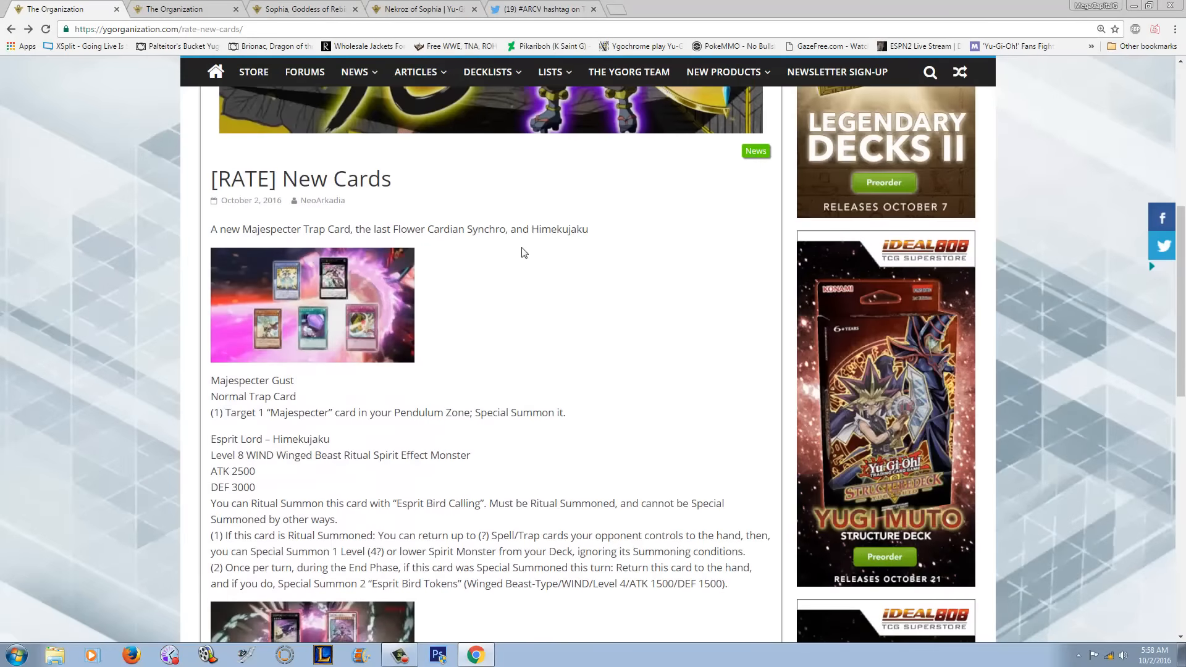
View the five-card lineup image full size, then switch to the Nekroz of Sophia wiki tab.
scroll("up", 3)
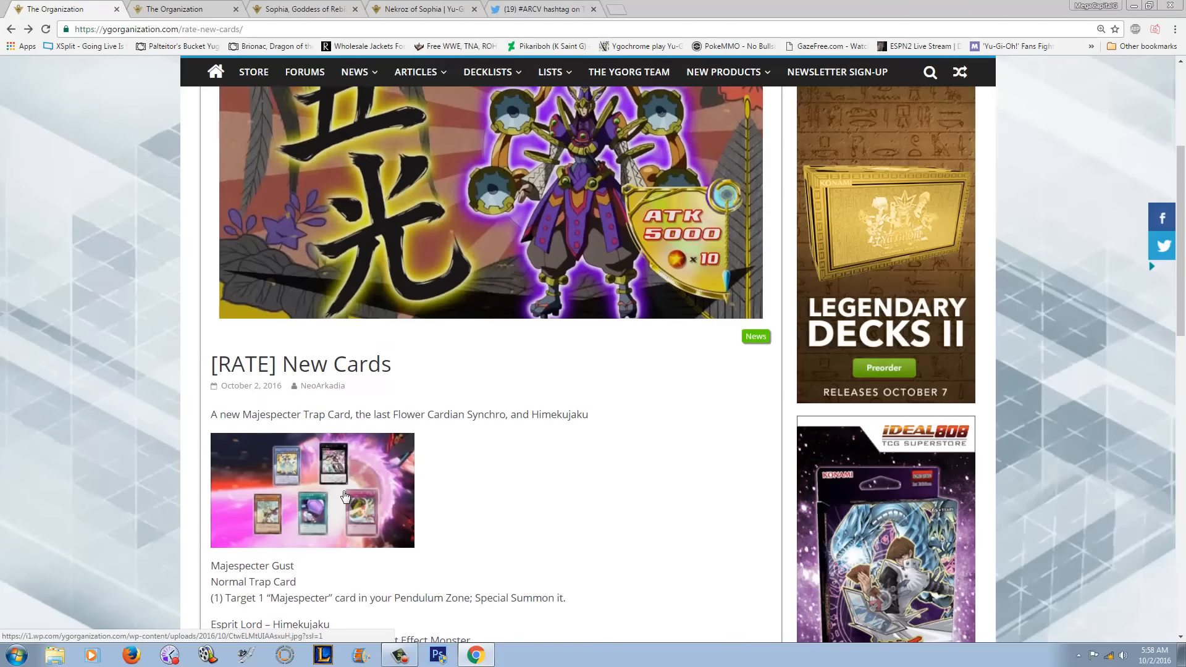
left_click(311, 489)
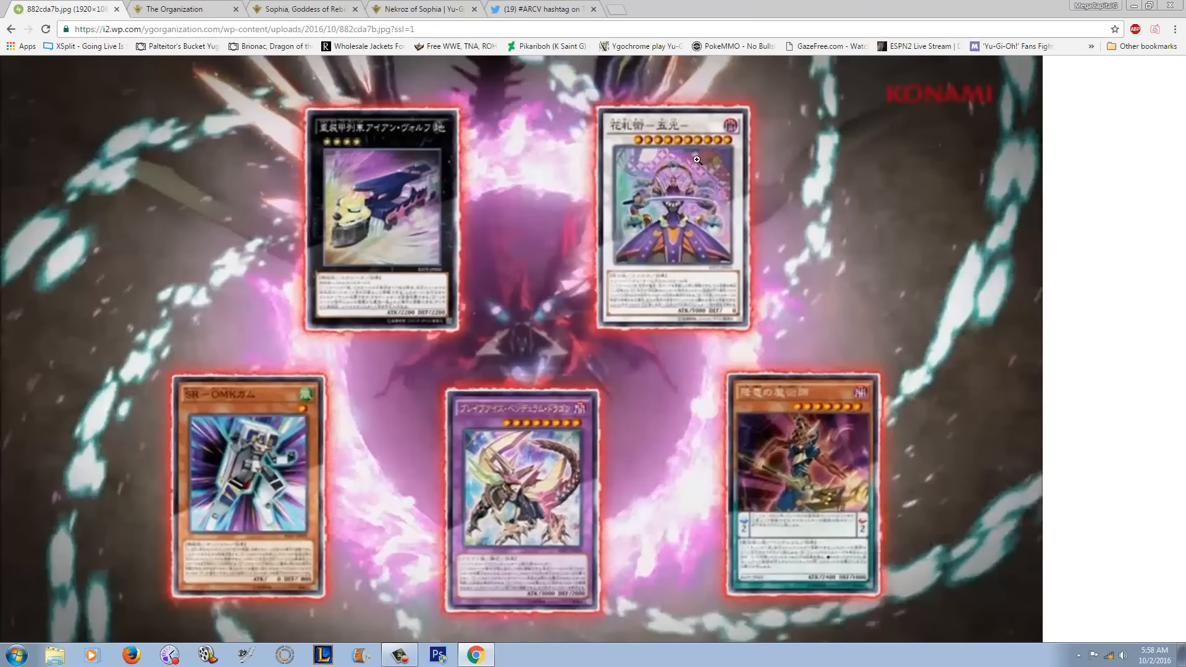
mouse_move(453, 143)
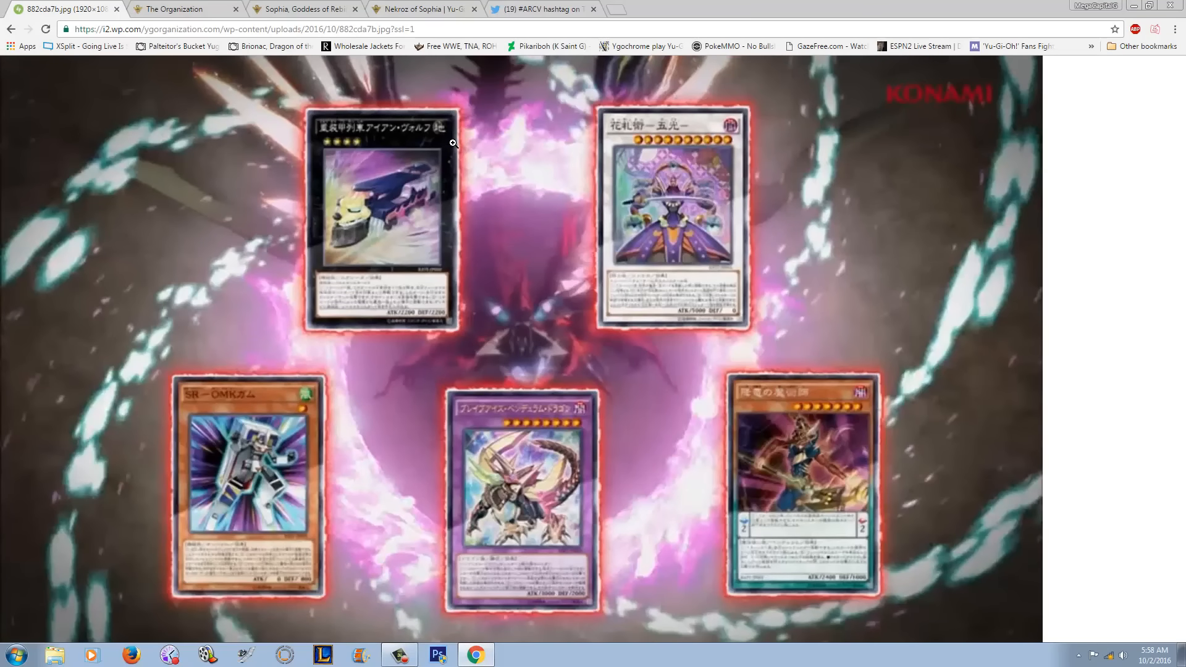
mouse_move(680, 116)
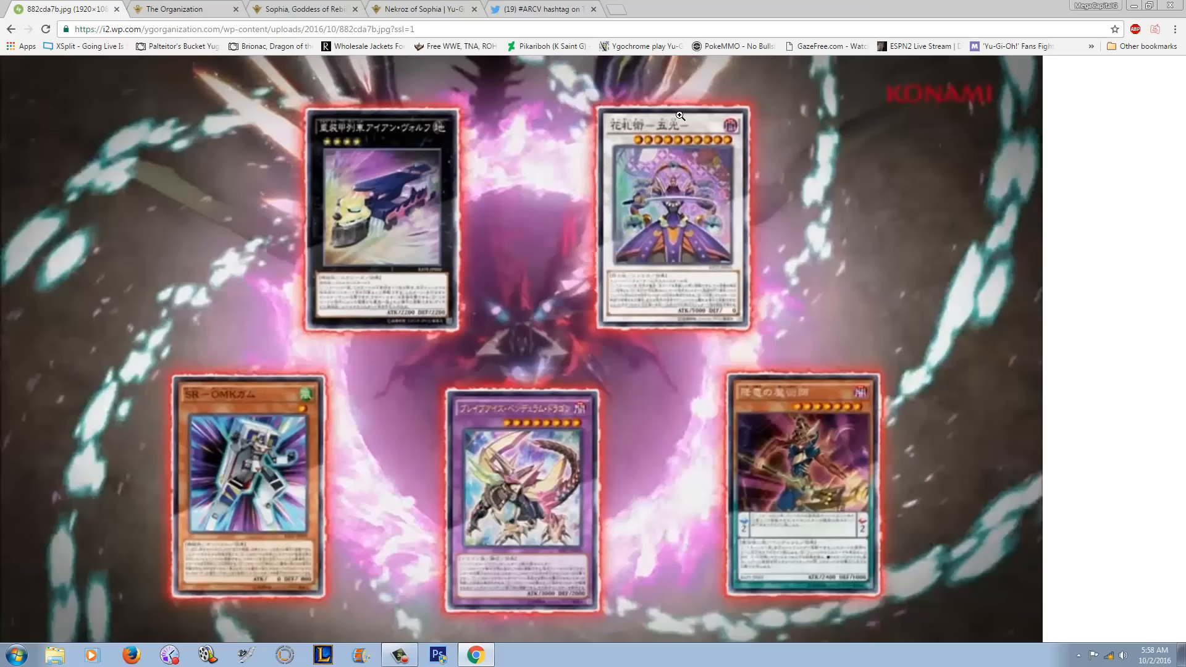
mouse_move(644, 147)
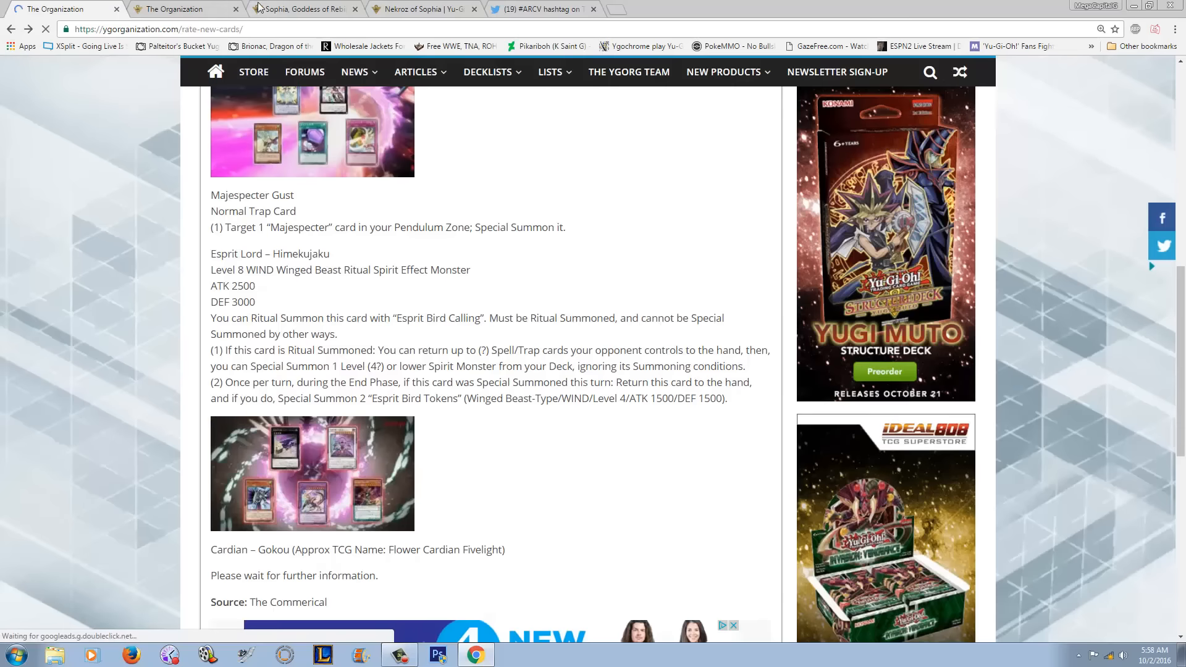
left_click(424, 9)
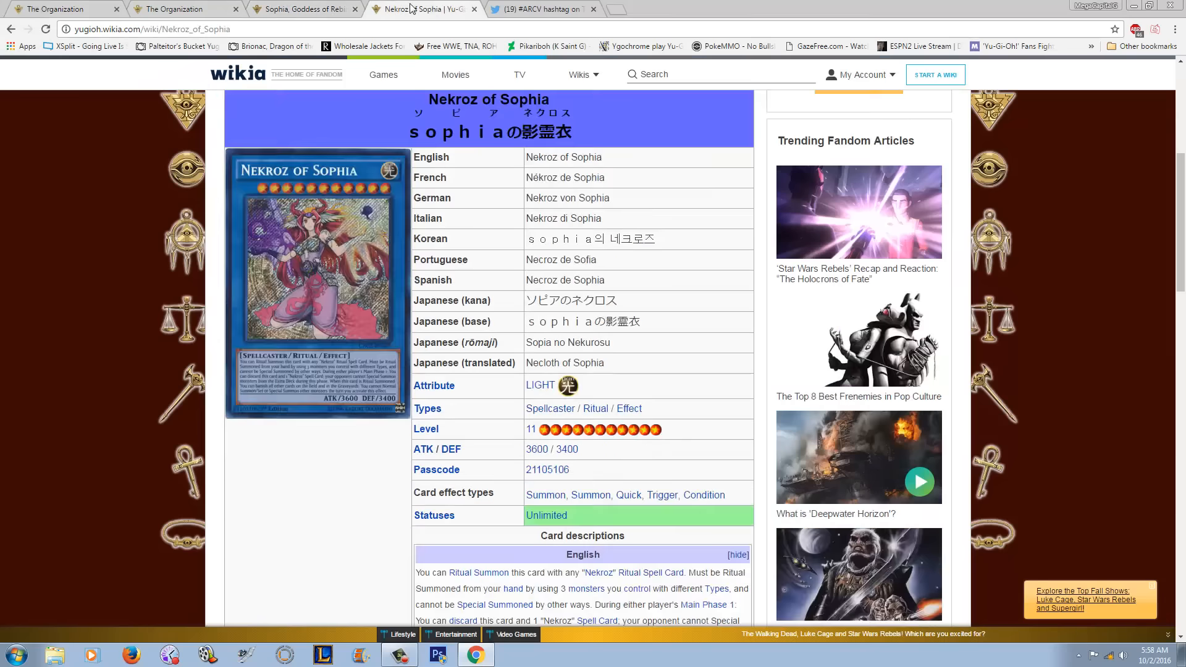